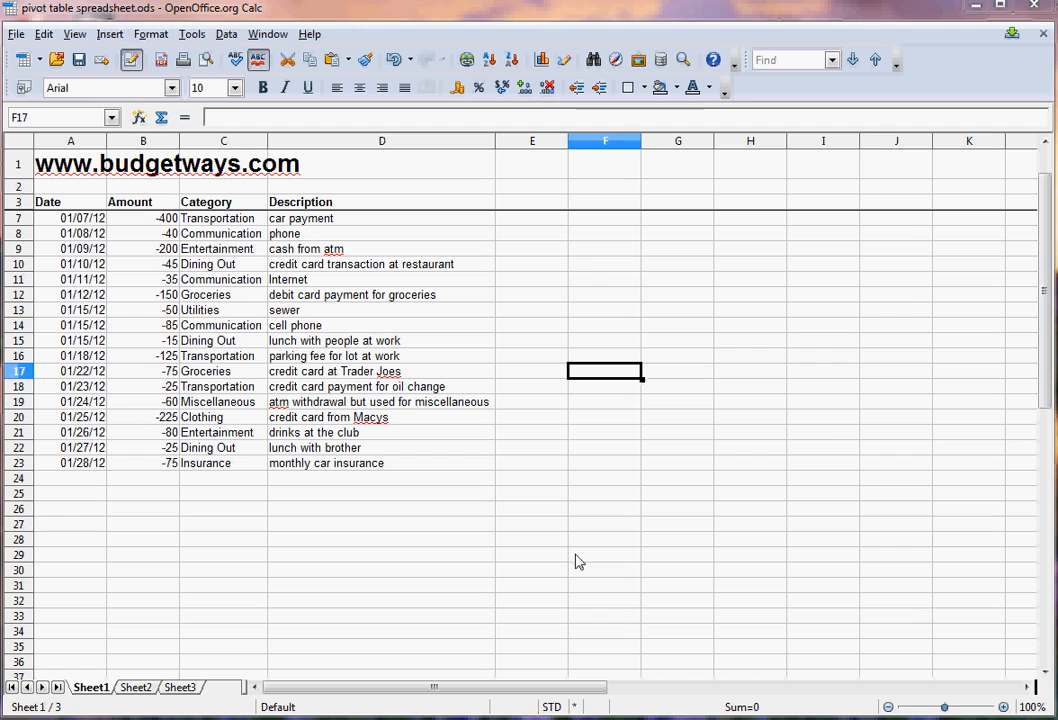
mouse_move(368, 564)
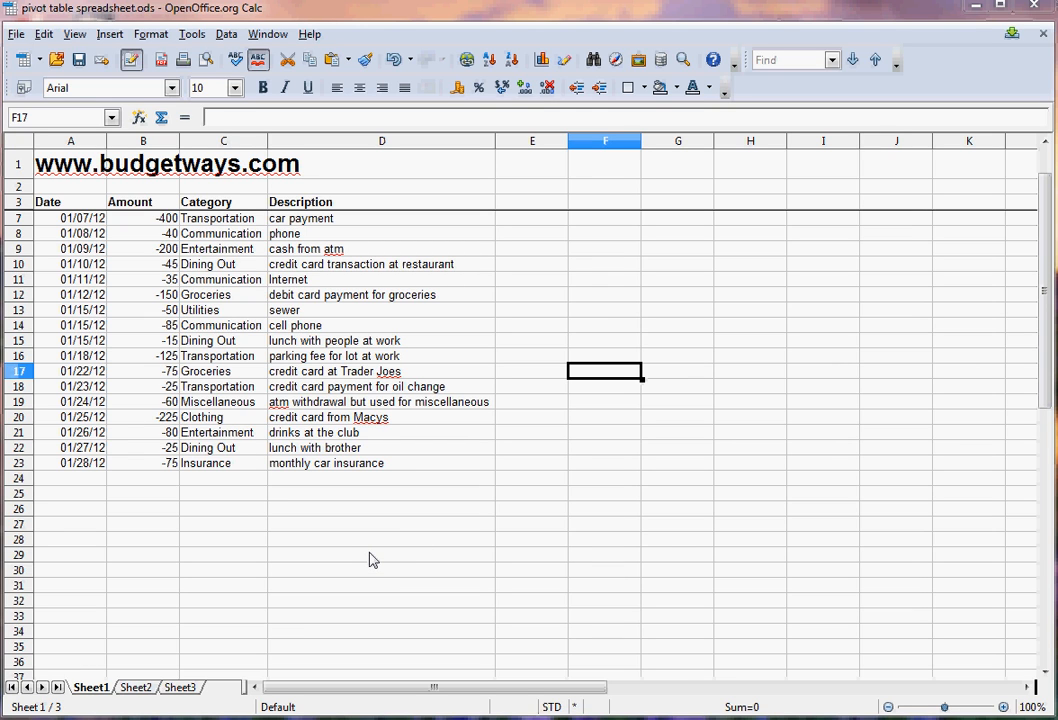
mouse_move(396, 556)
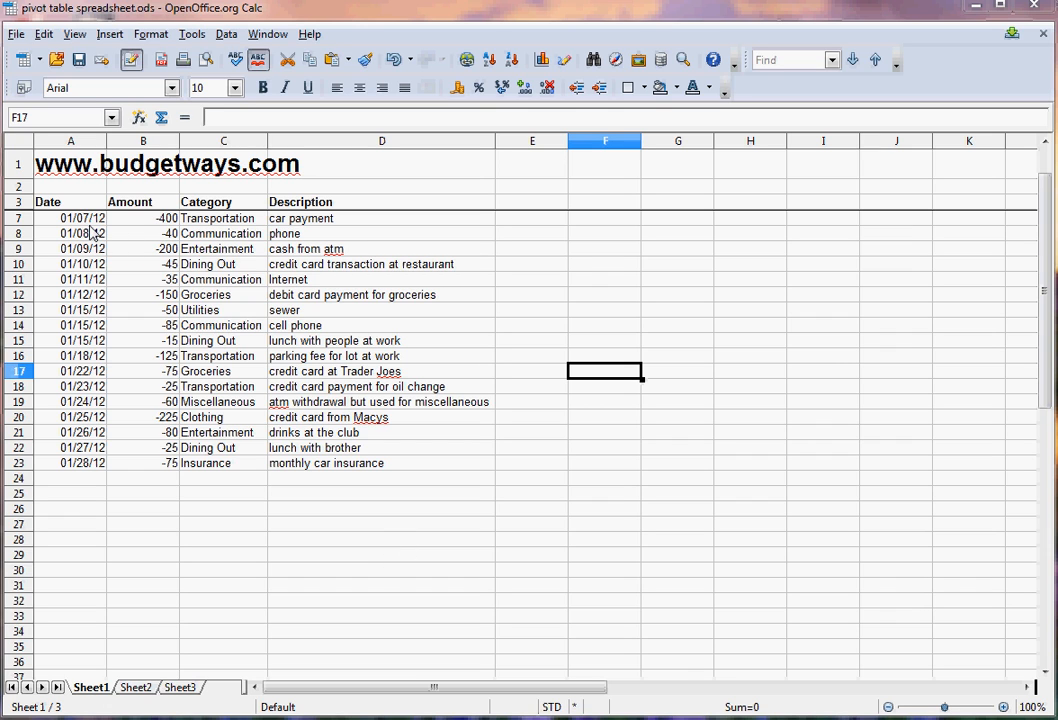
mouse_move(88, 232)
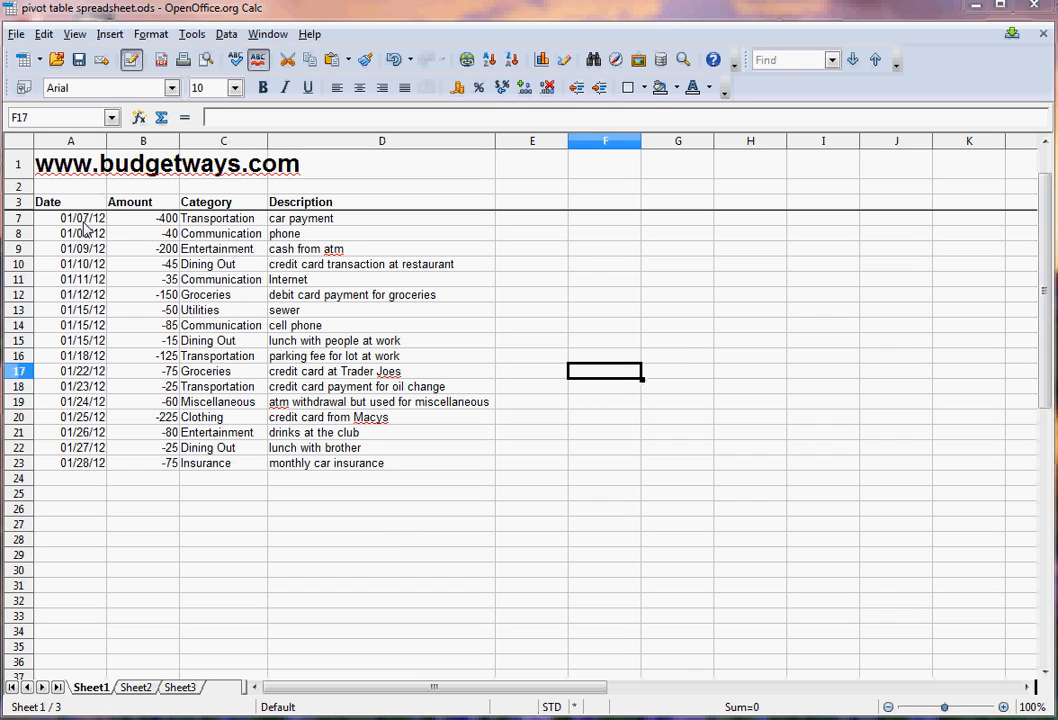
Review the -45 Dining Out row, then format the Amount column as currency without cents
click(70, 218)
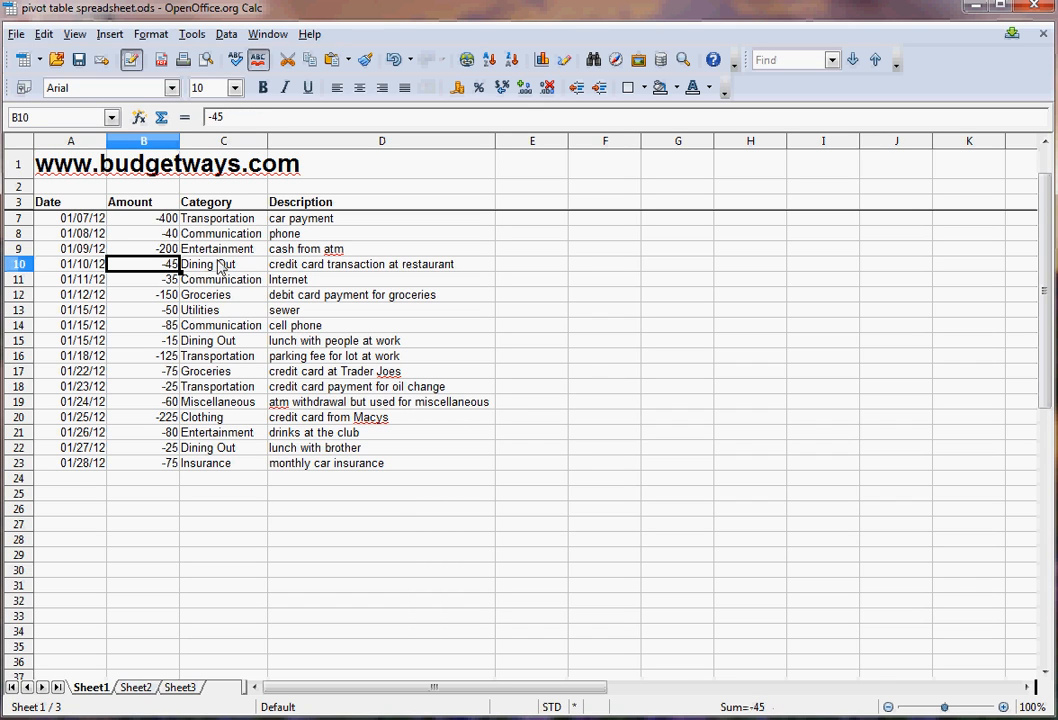
click(222, 264)
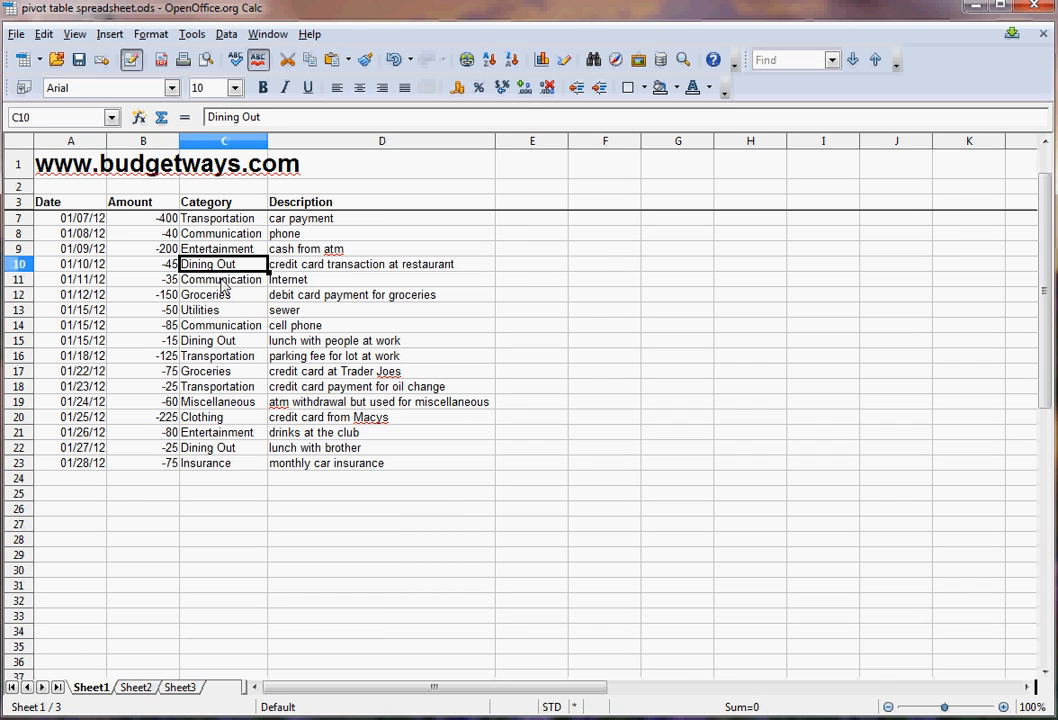
mouse_move(156, 220)
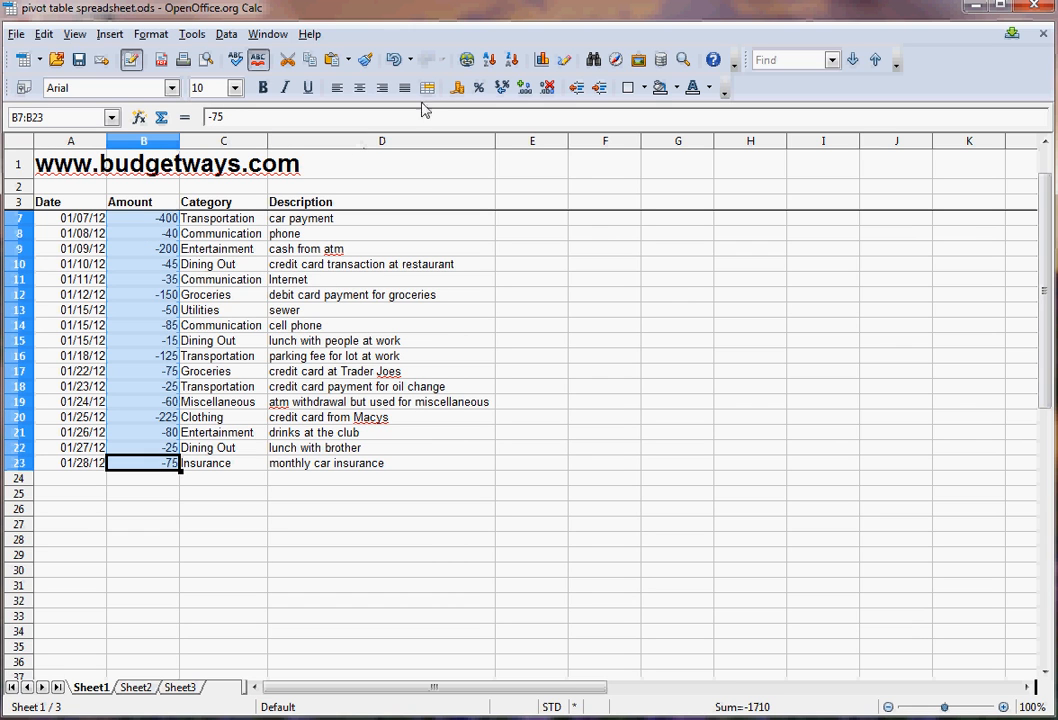
click(548, 88)
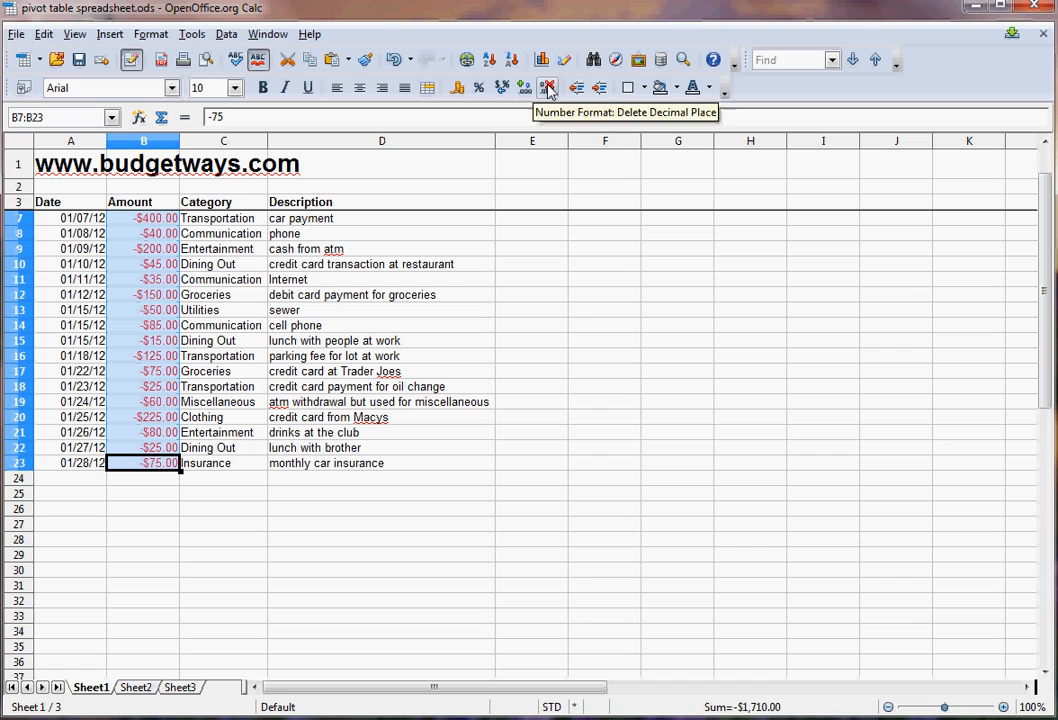
click(548, 88)
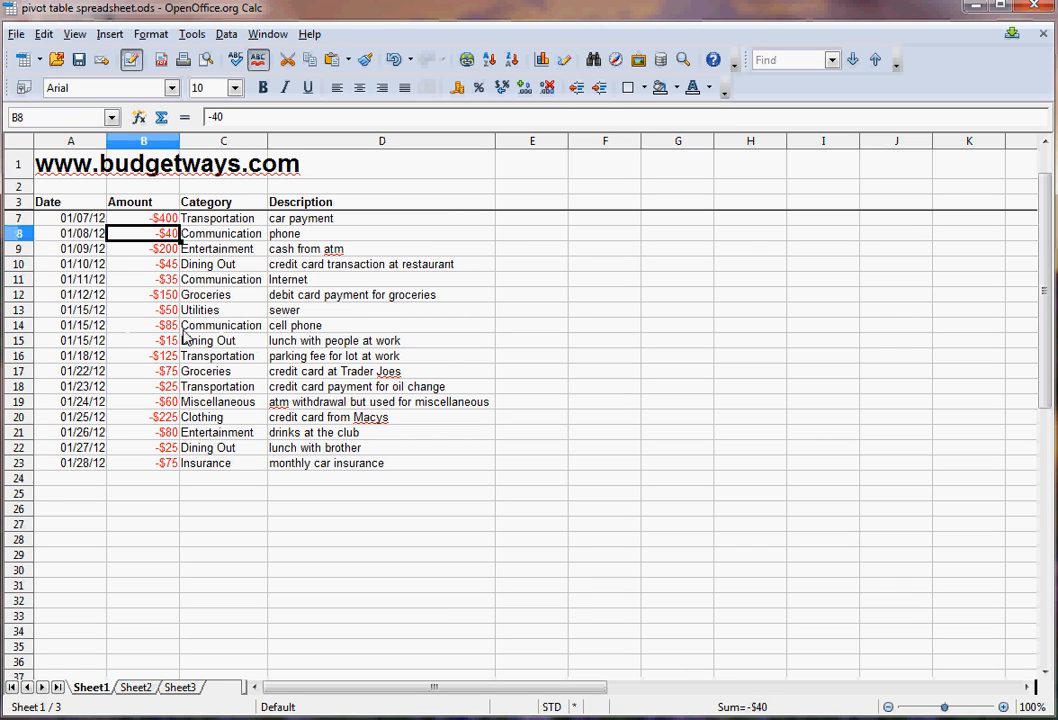
mouse_move(280, 408)
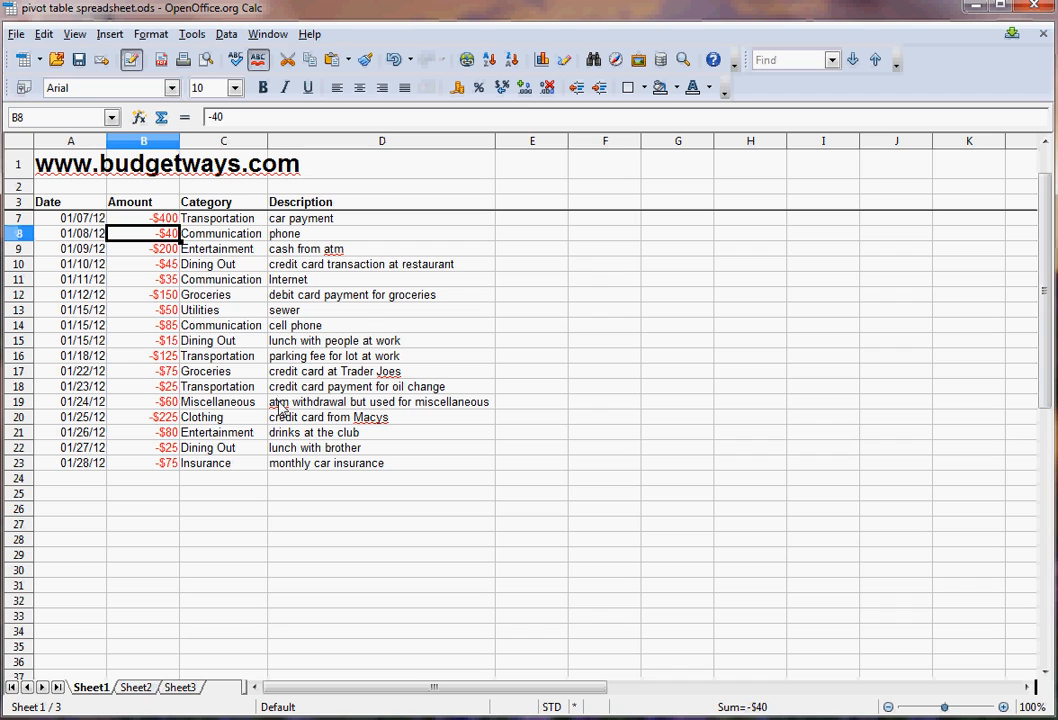
mouse_move(72, 400)
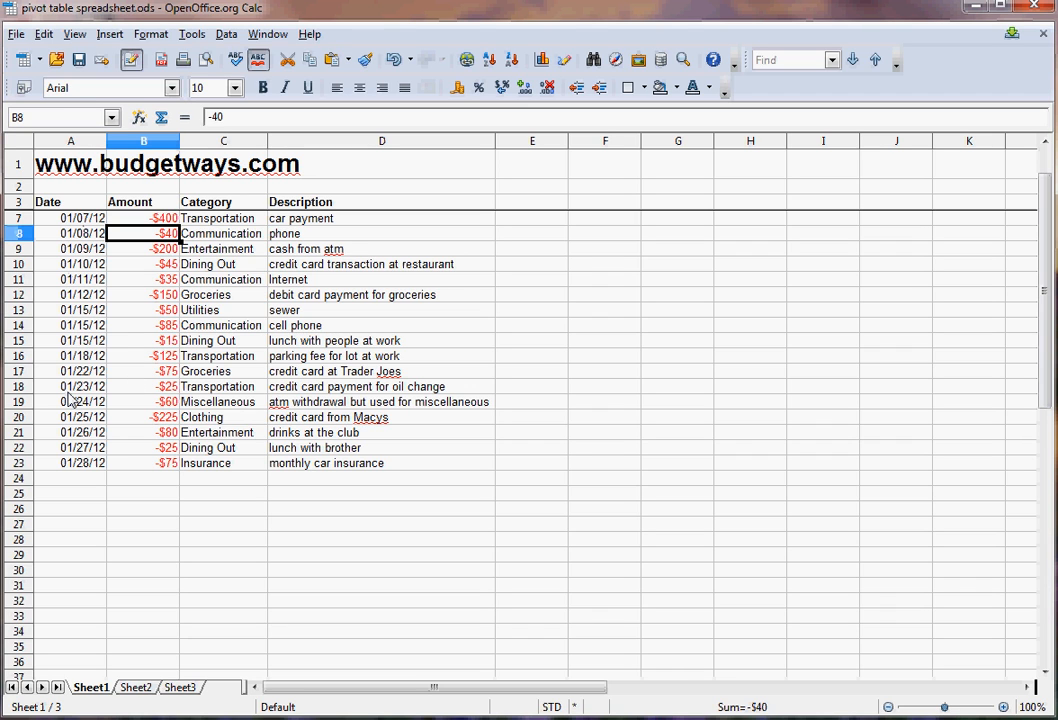
mouse_move(200, 400)
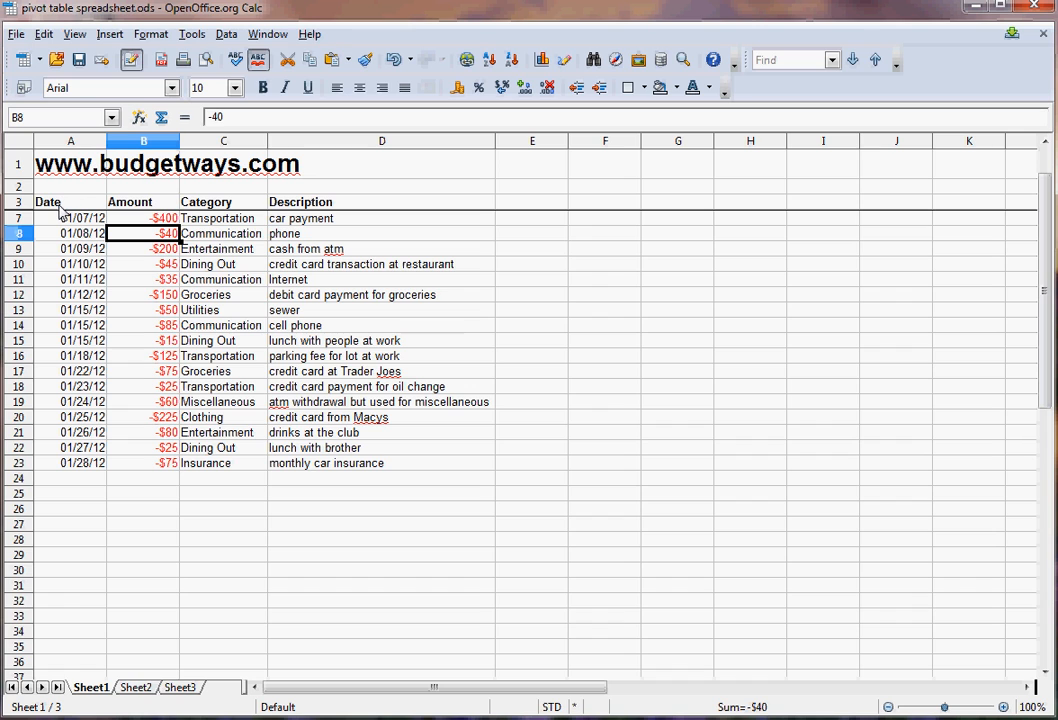
mouse_move(130, 210)
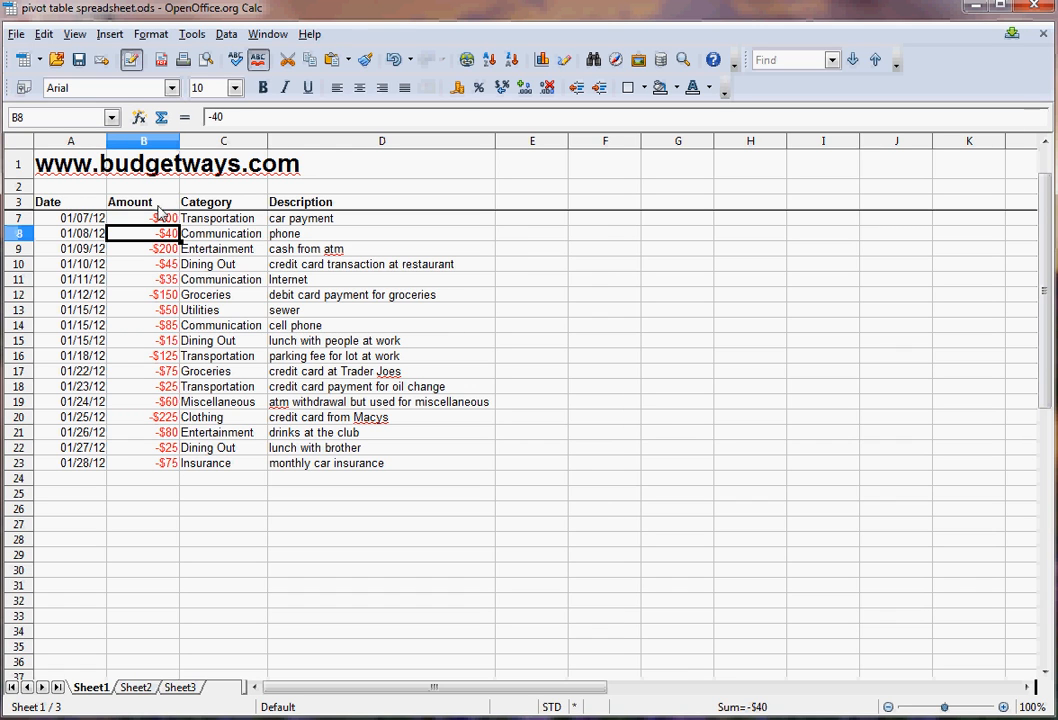
mouse_move(210, 212)
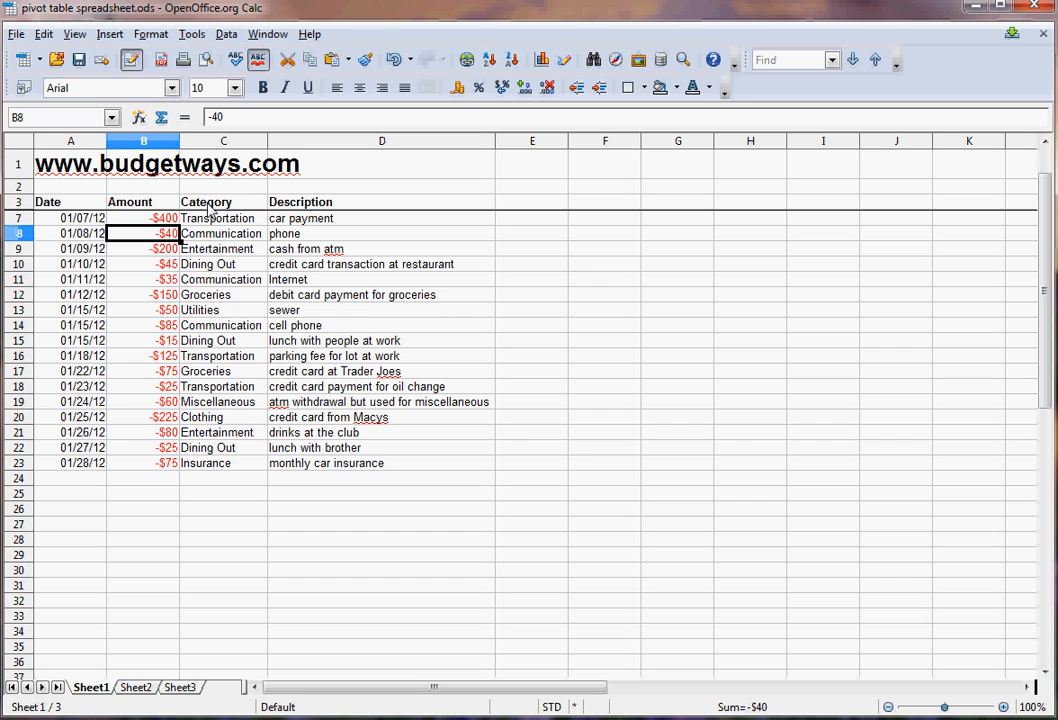
mouse_move(340, 444)
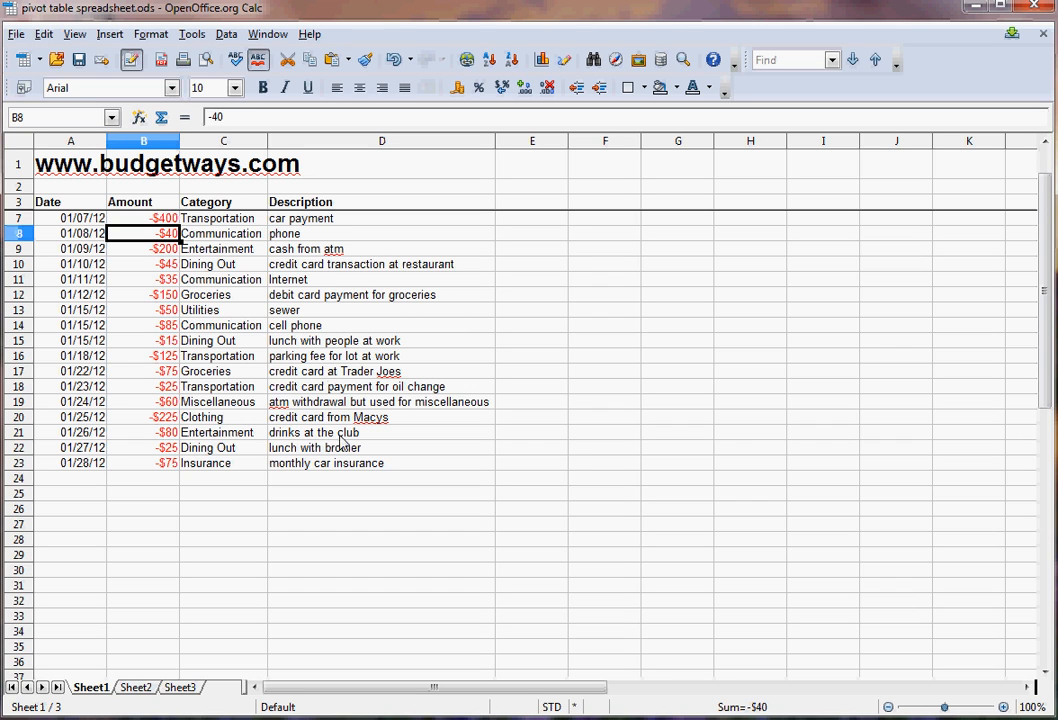
mouse_move(340, 444)
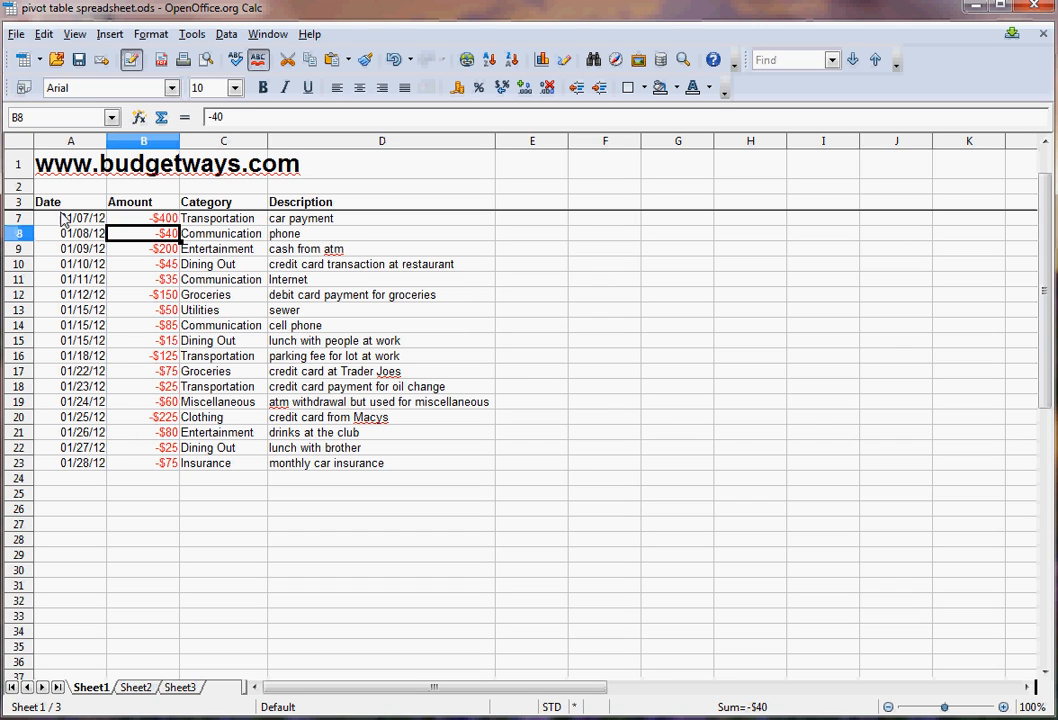
mouse_move(84, 348)
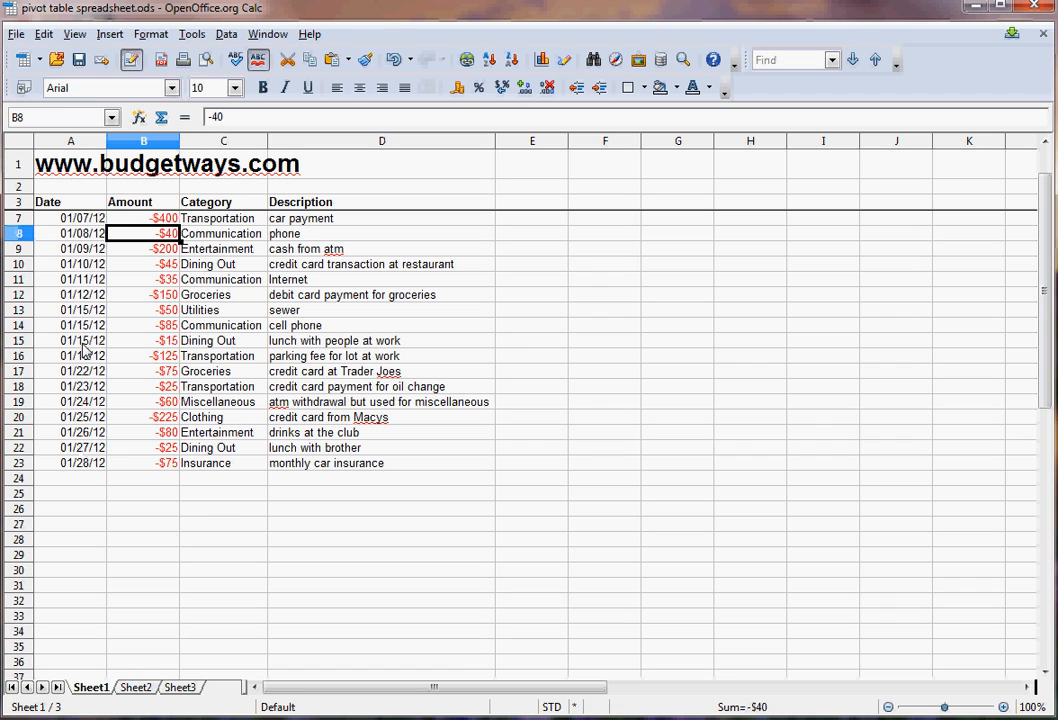
mouse_move(80, 460)
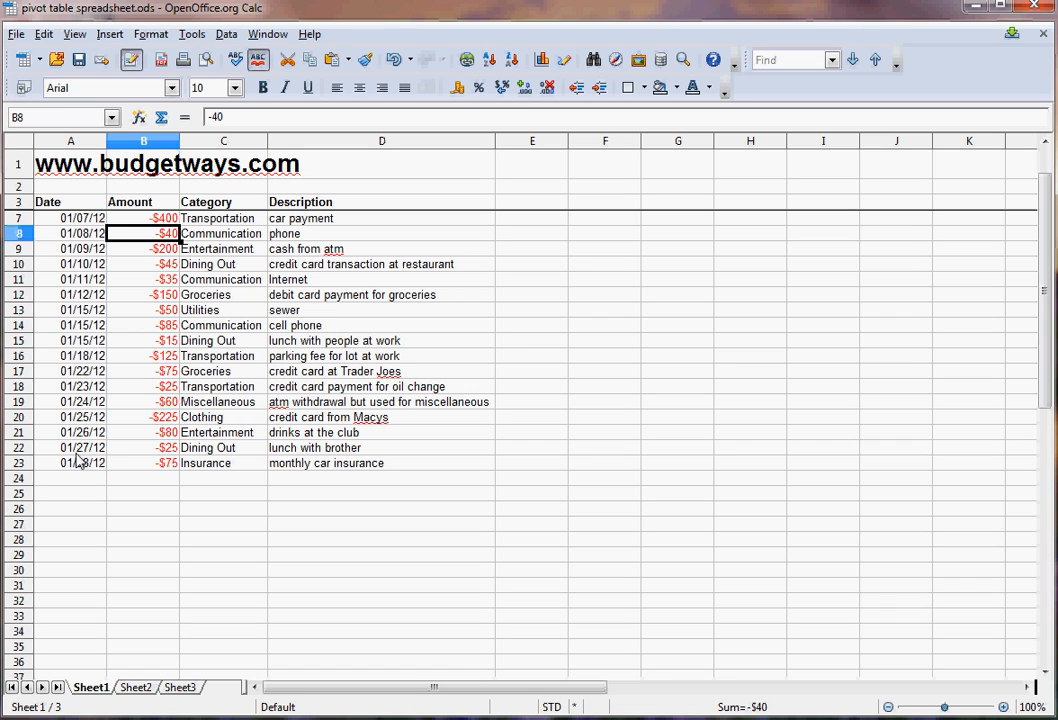
mouse_move(82, 300)
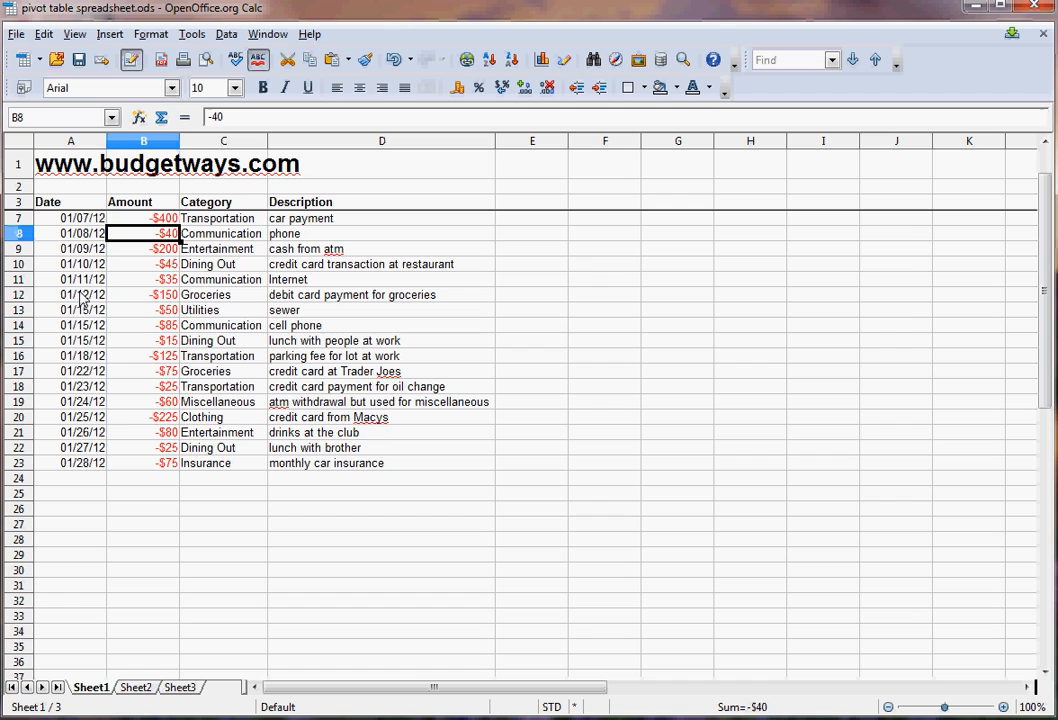
mouse_move(116, 420)
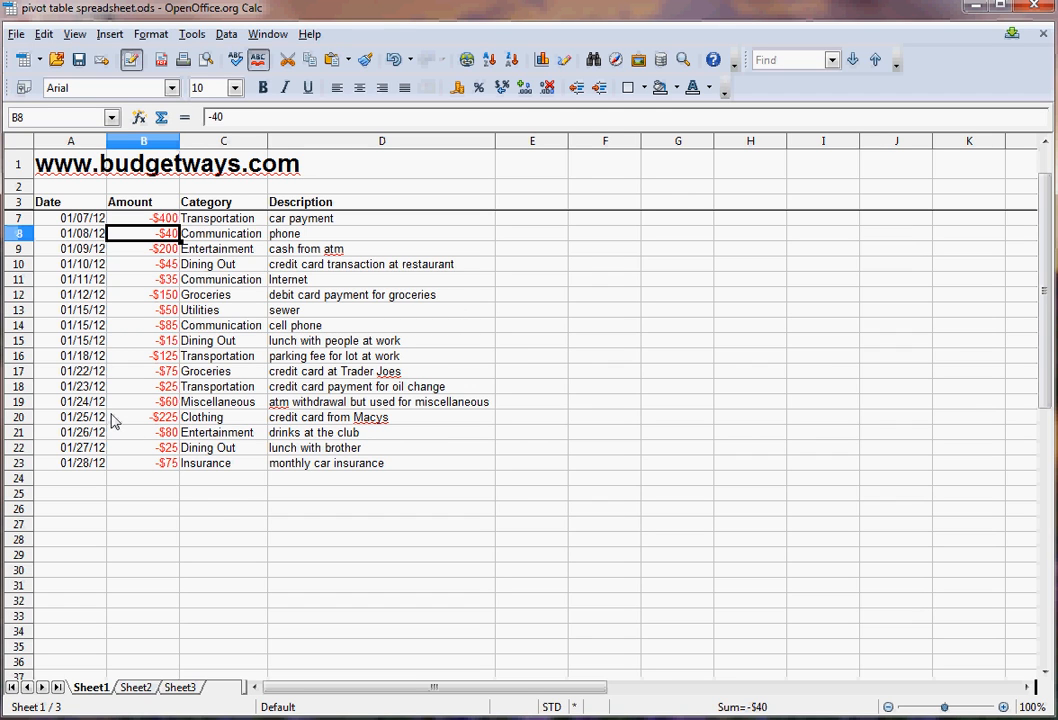
mouse_move(120, 432)
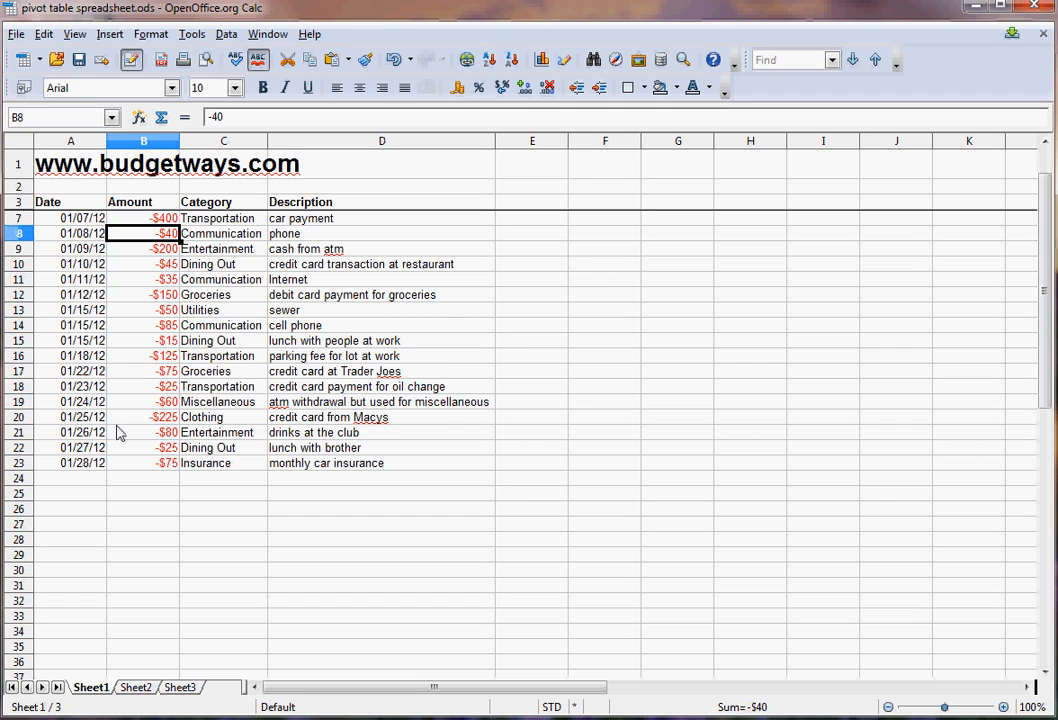
mouse_move(210, 346)
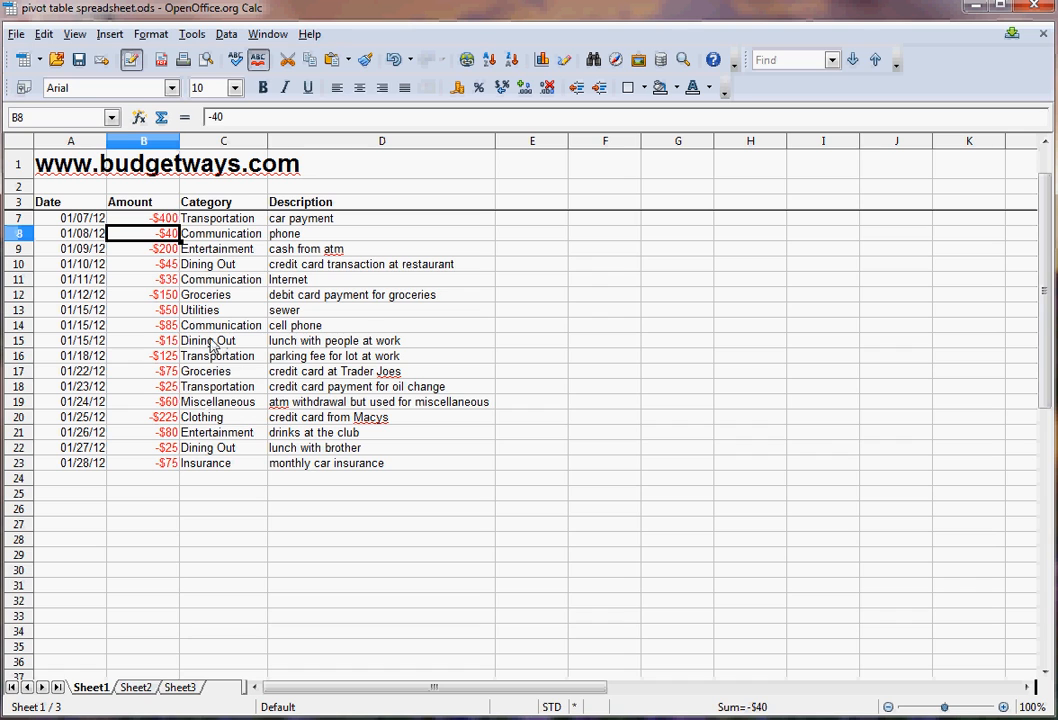
mouse_move(98, 248)
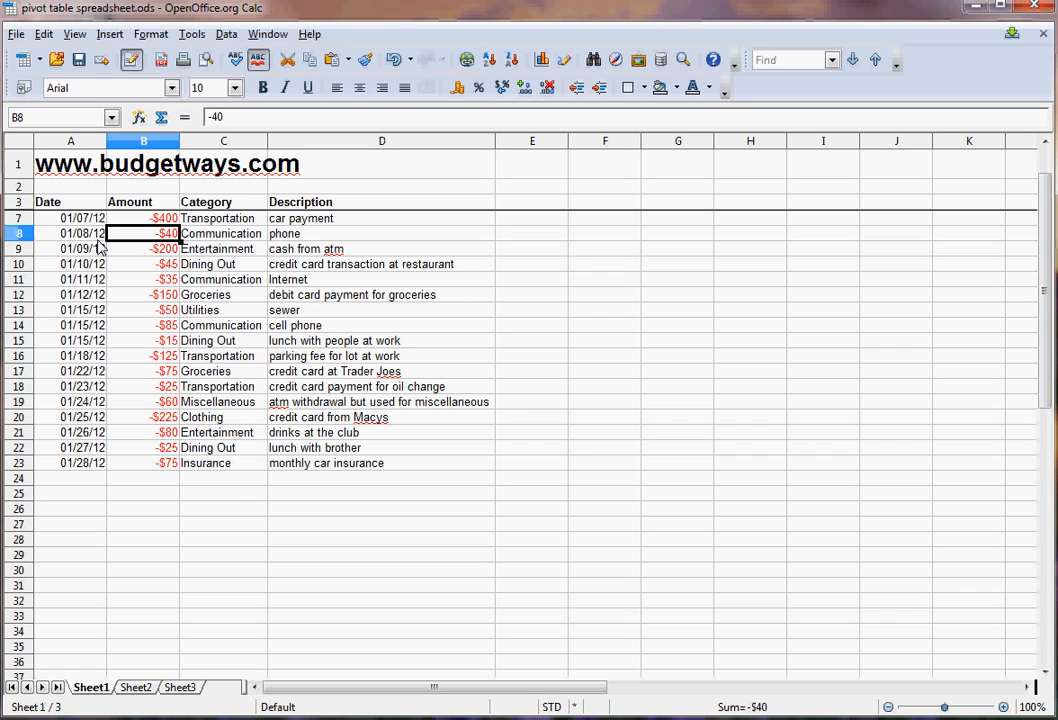
mouse_move(268, 390)
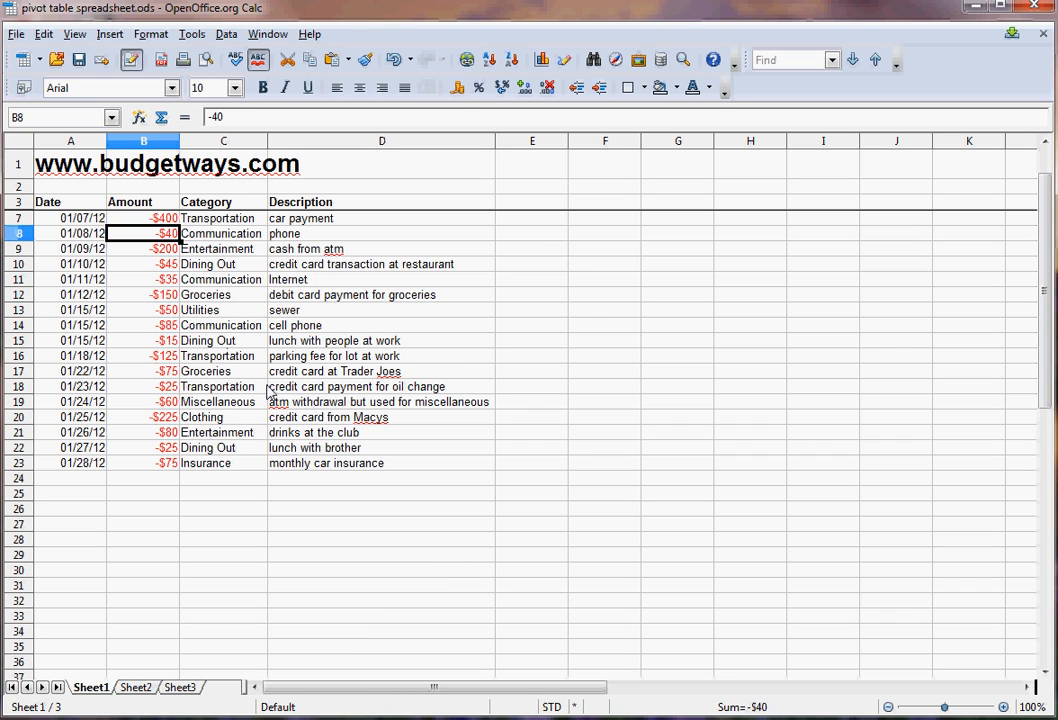
mouse_move(288, 476)
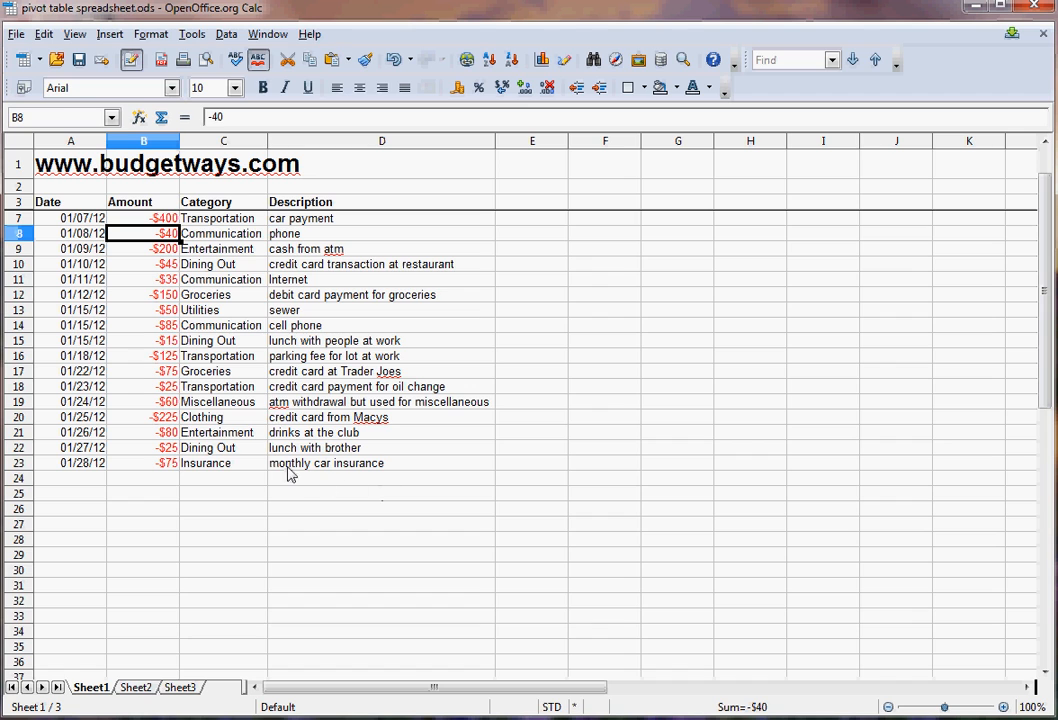
mouse_move(72, 480)
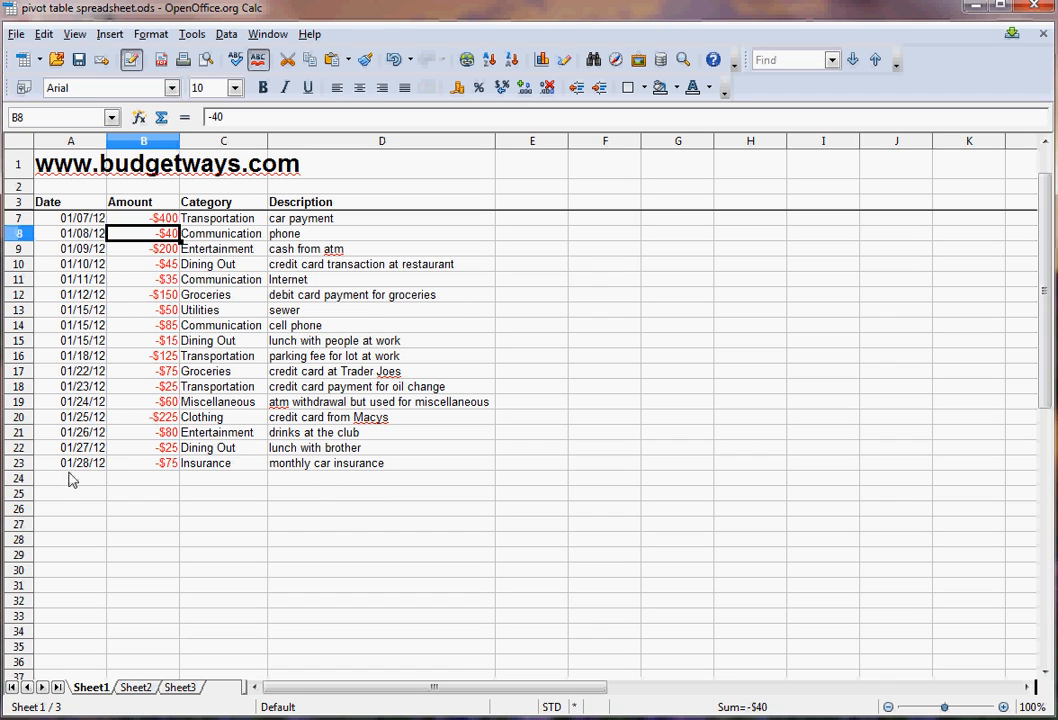
mouse_move(86, 472)
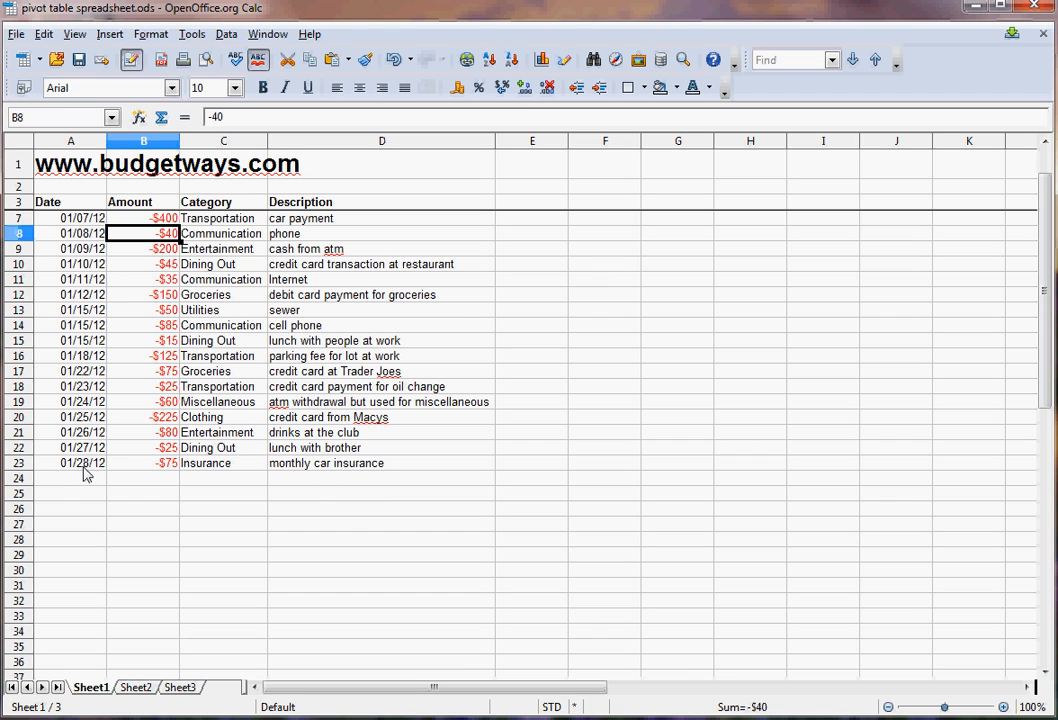
mouse_move(120, 486)
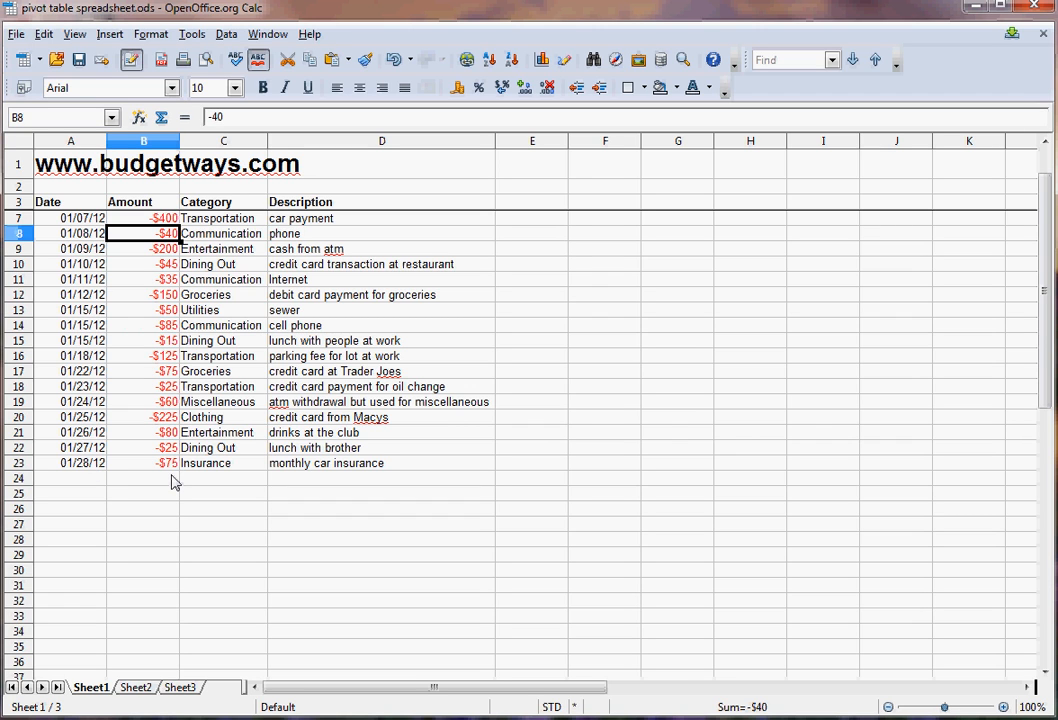
mouse_move(164, 496)
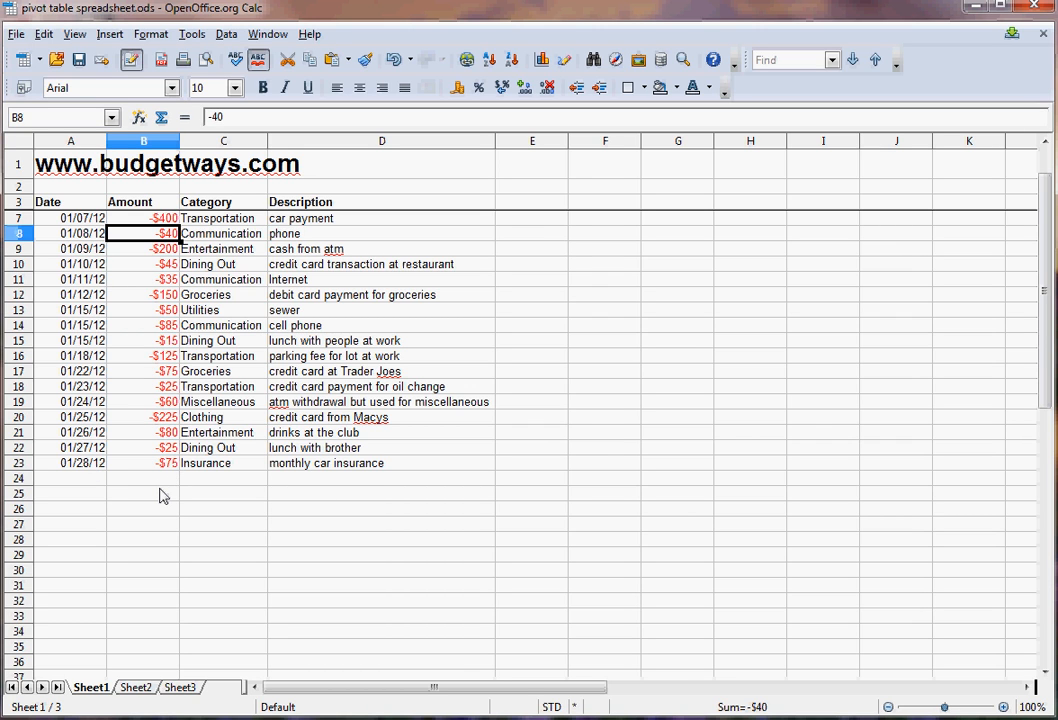
mouse_move(194, 456)
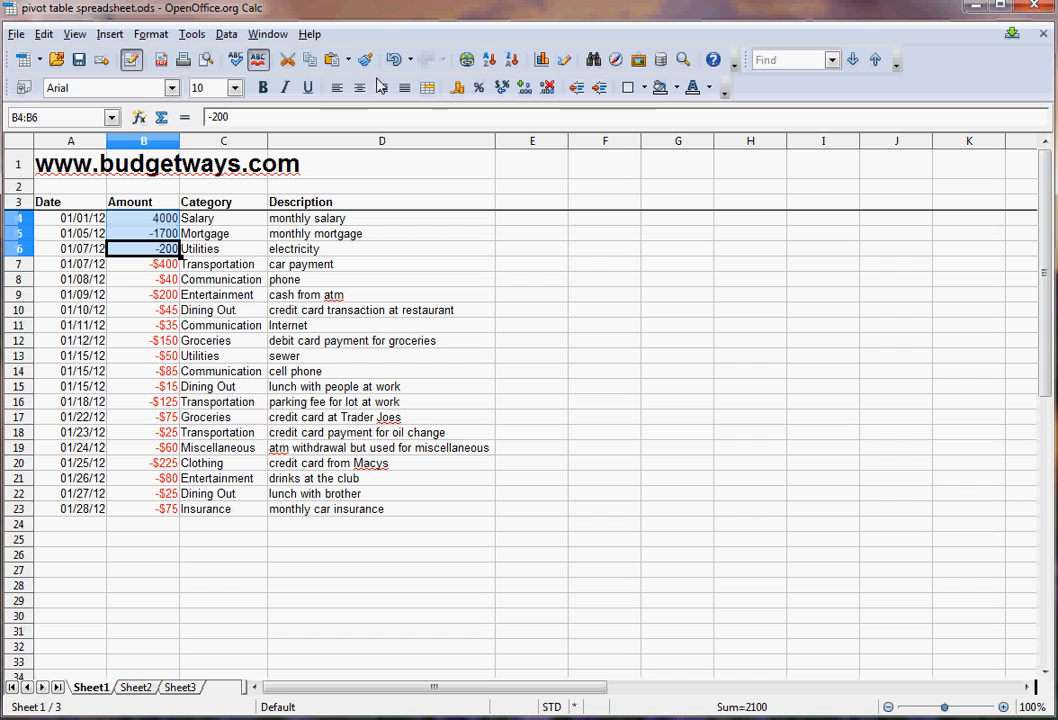
Format the Salary, Mortgage and Utilities amounts in B4:B6 as currency
click(456, 88)
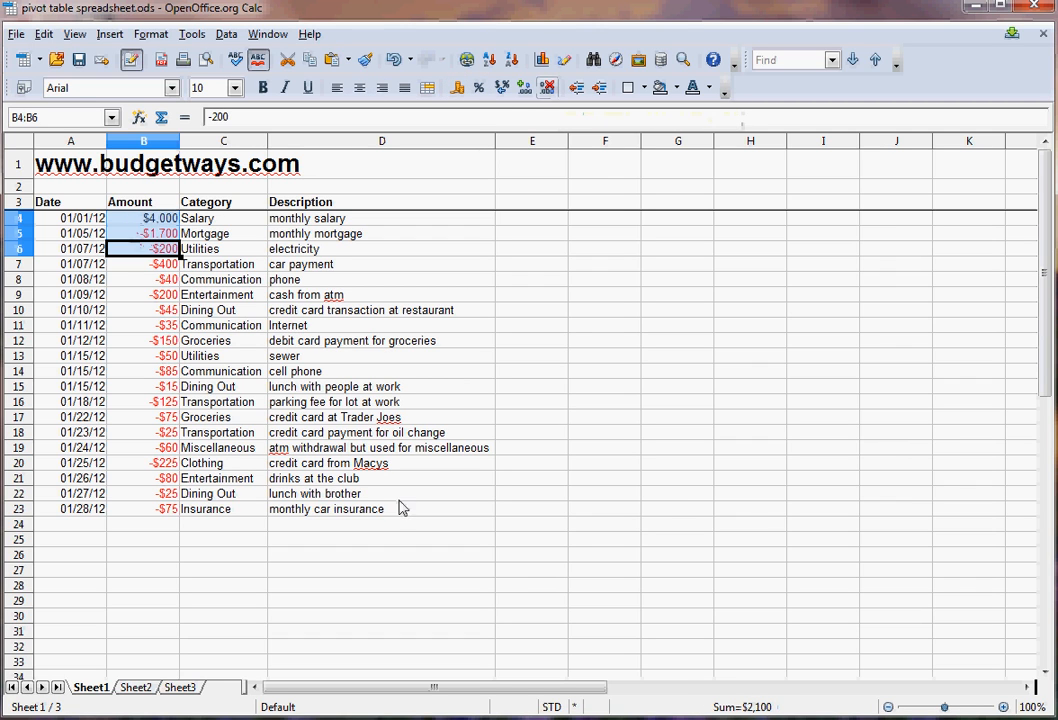
click(380, 510)
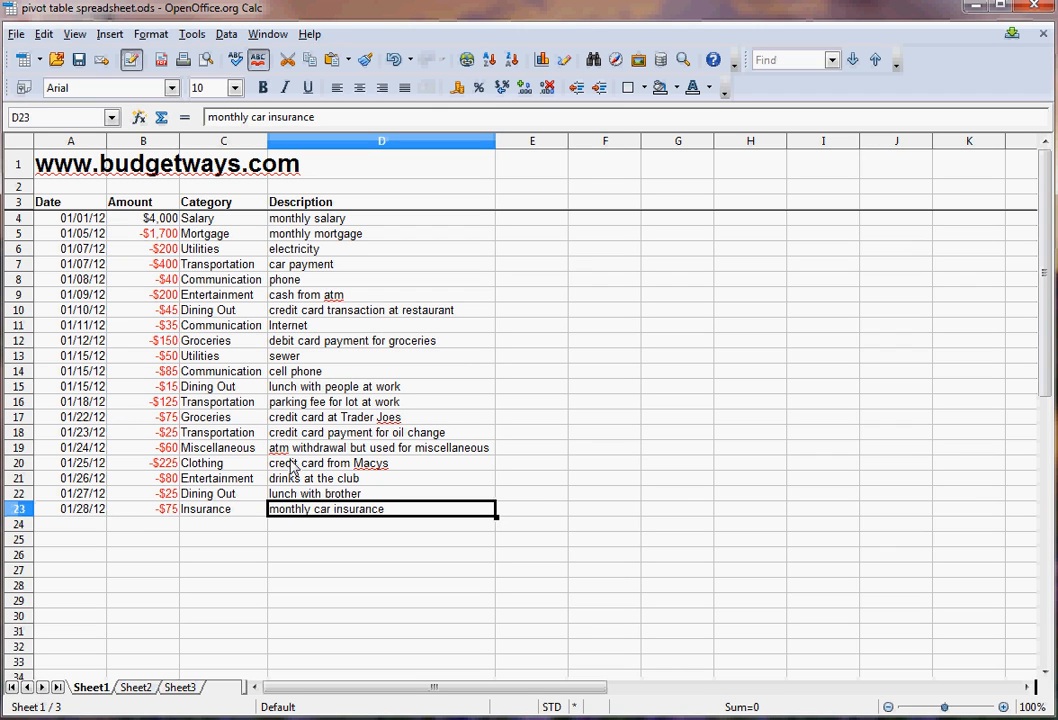
mouse_move(332, 456)
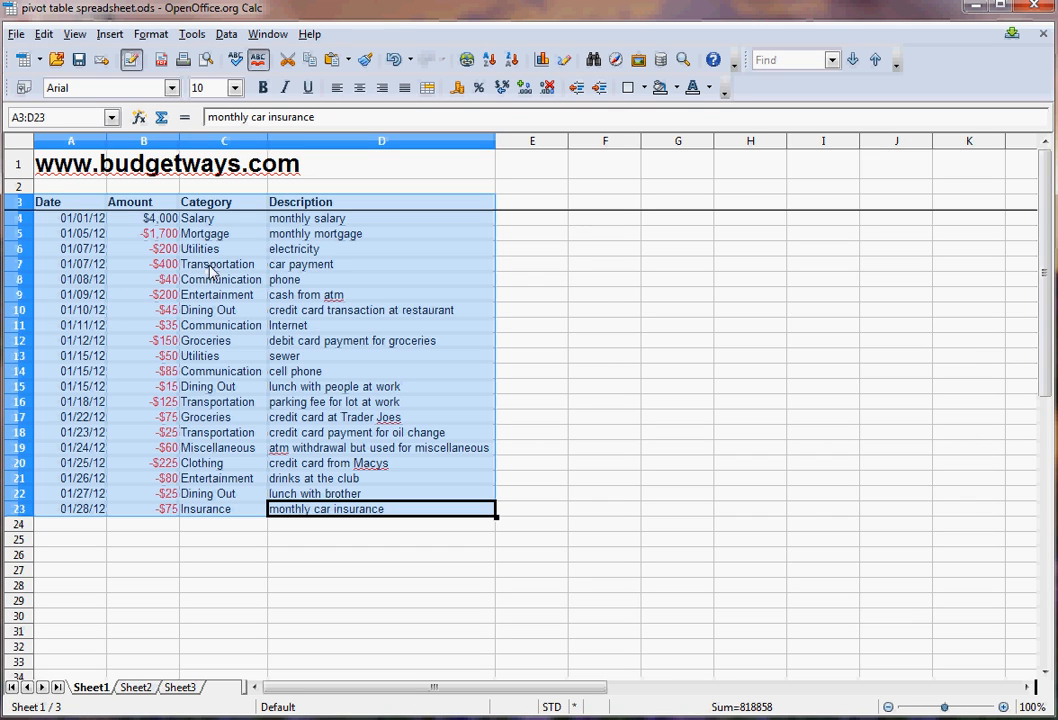
mouse_move(228, 40)
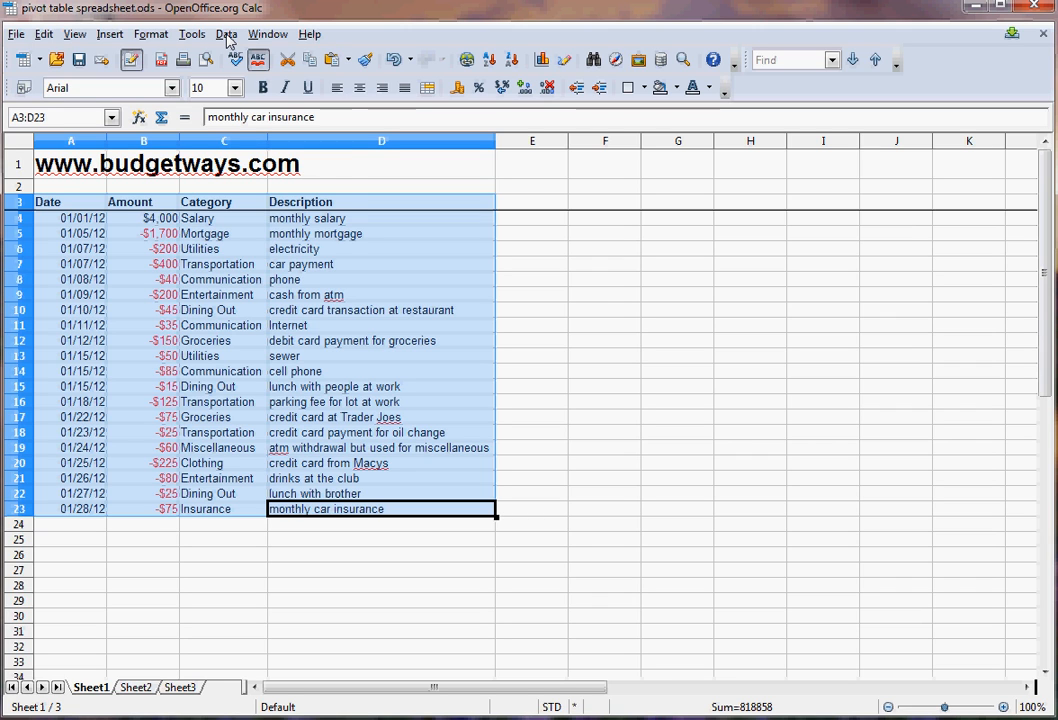
Start a DataPilot from A3:D23 using the current selection as source
click(226, 32)
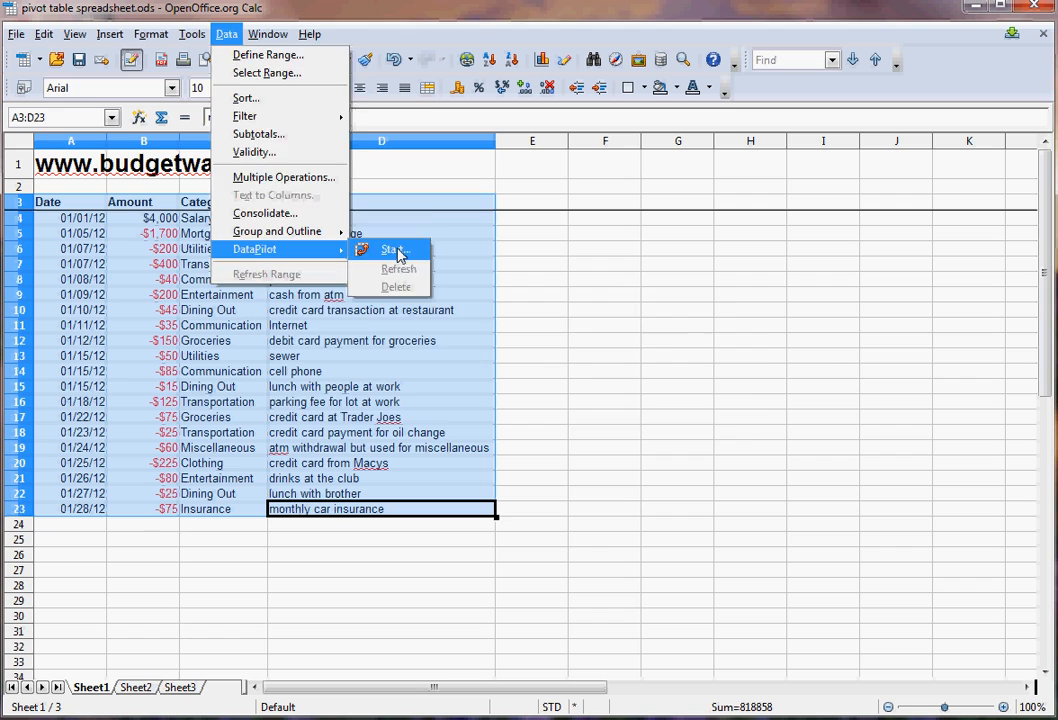
click(396, 248)
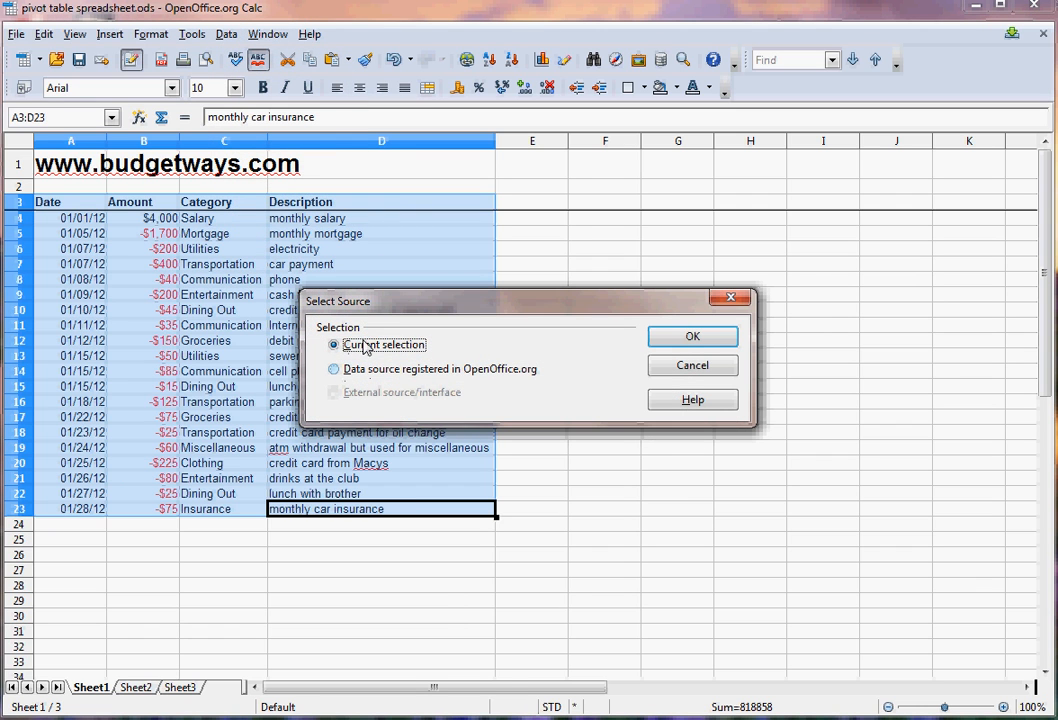
click(692, 336)
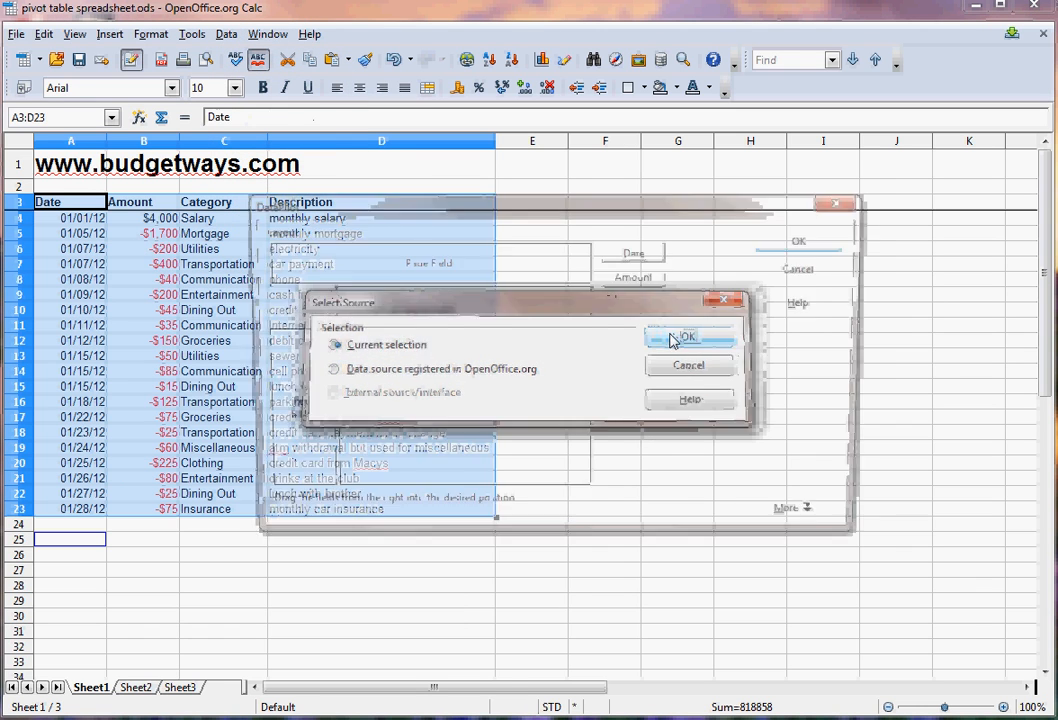
Confirm the source and lay out Category as row field with Sum - Amount as data
click(684, 336)
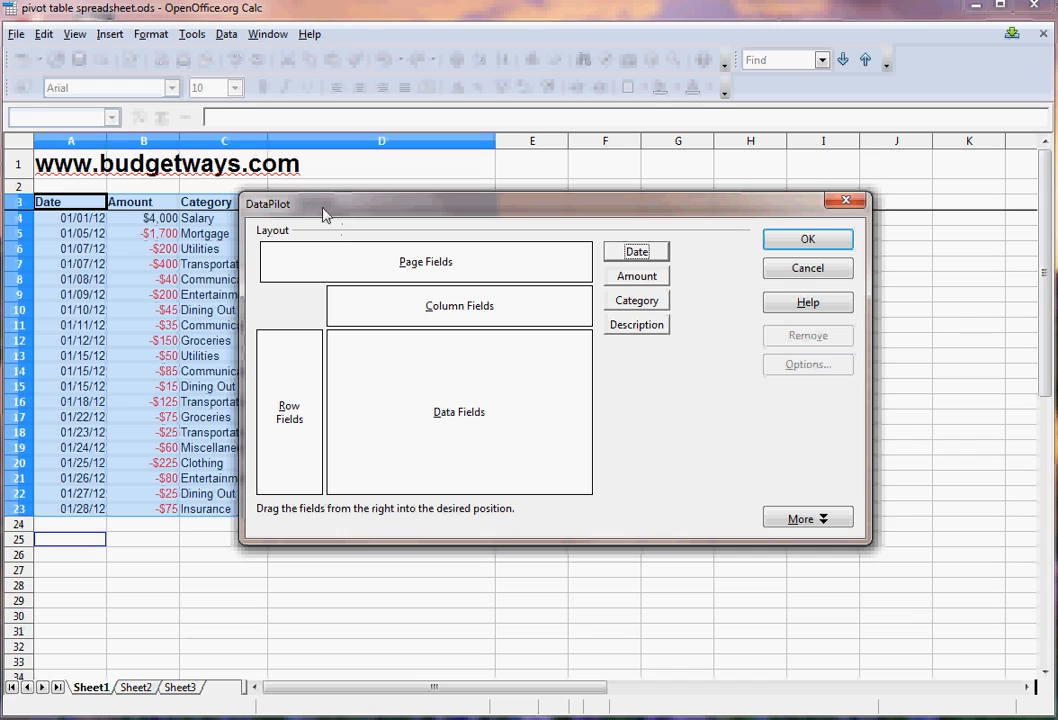
mouse_move(632, 268)
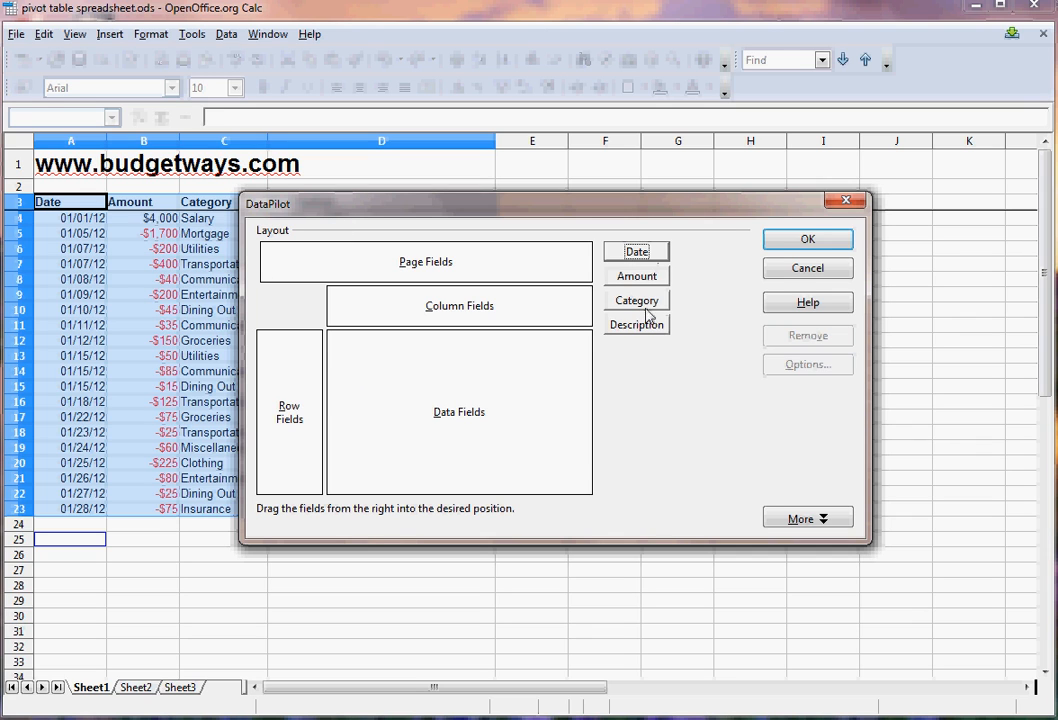
mouse_move(652, 290)
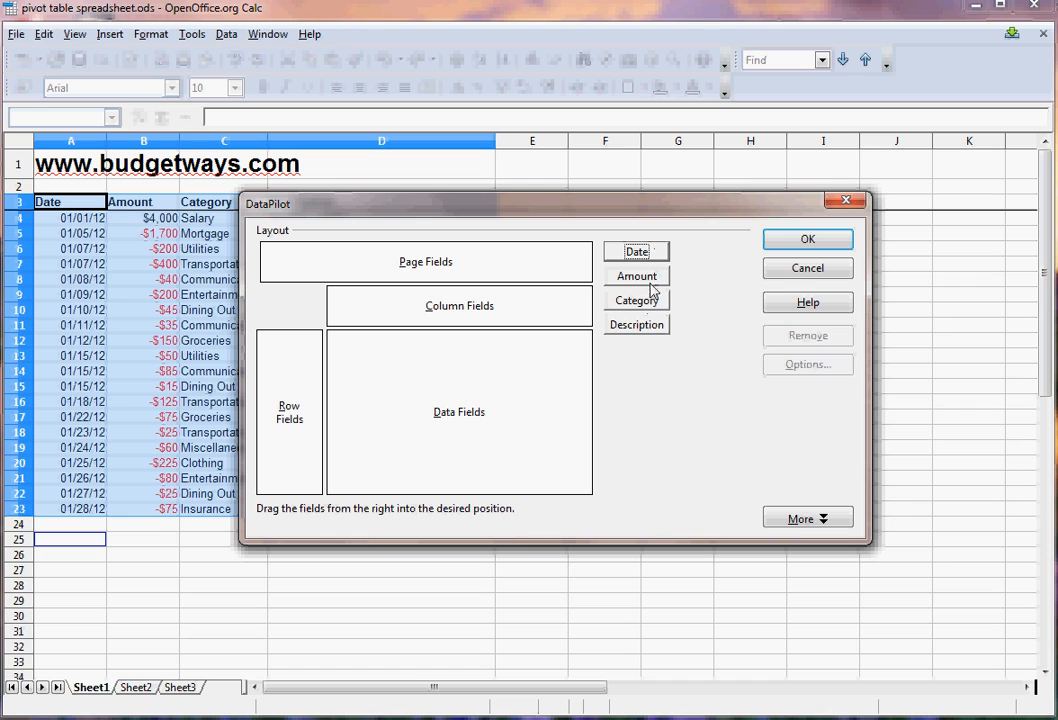
mouse_move(392, 370)
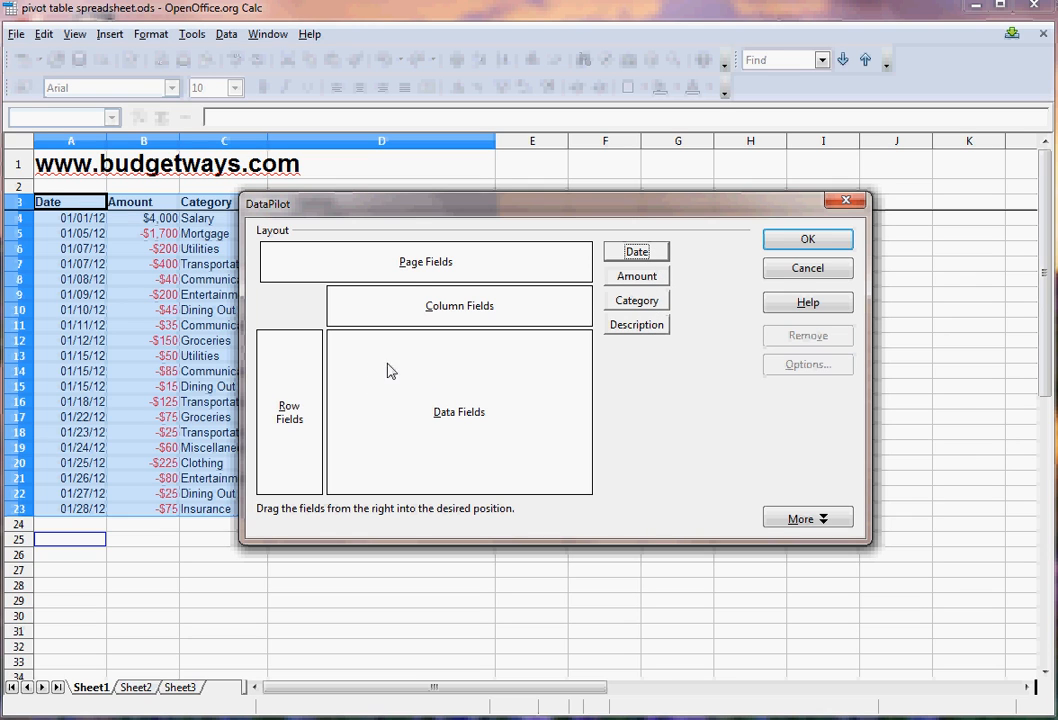
mouse_move(530, 358)
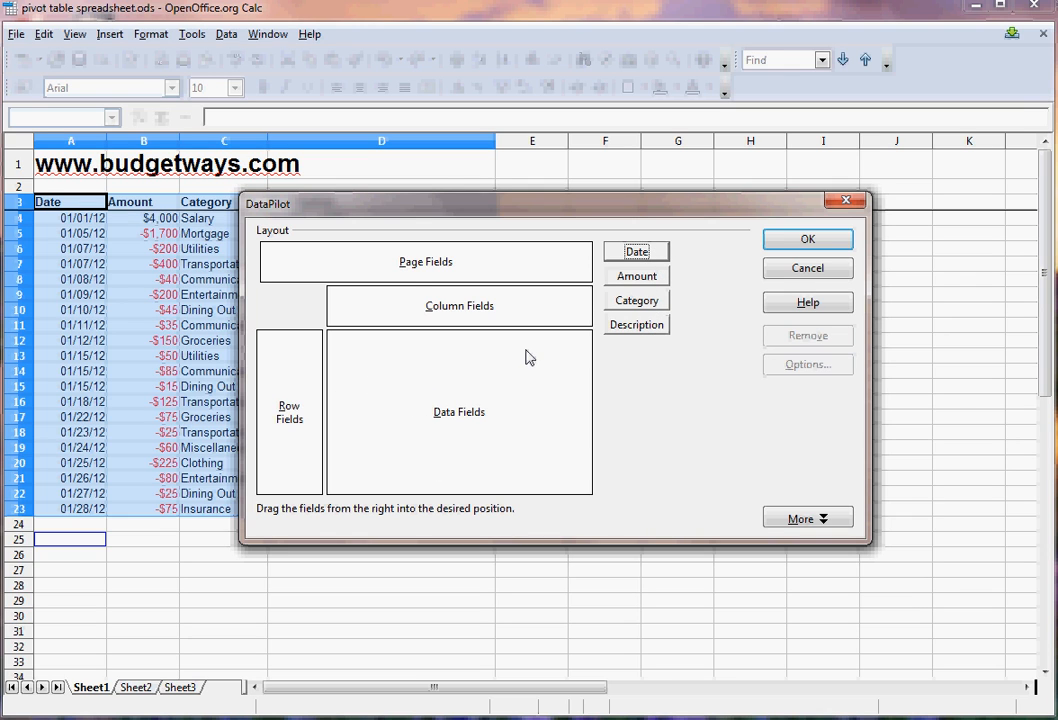
mouse_move(232, 360)
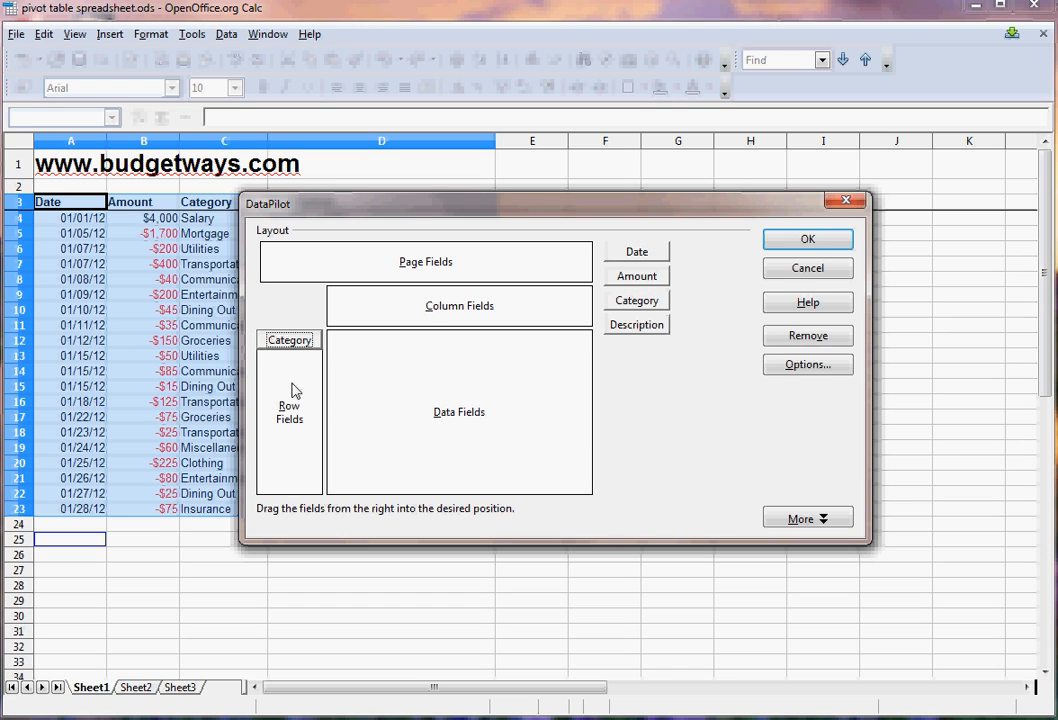
click(636, 276)
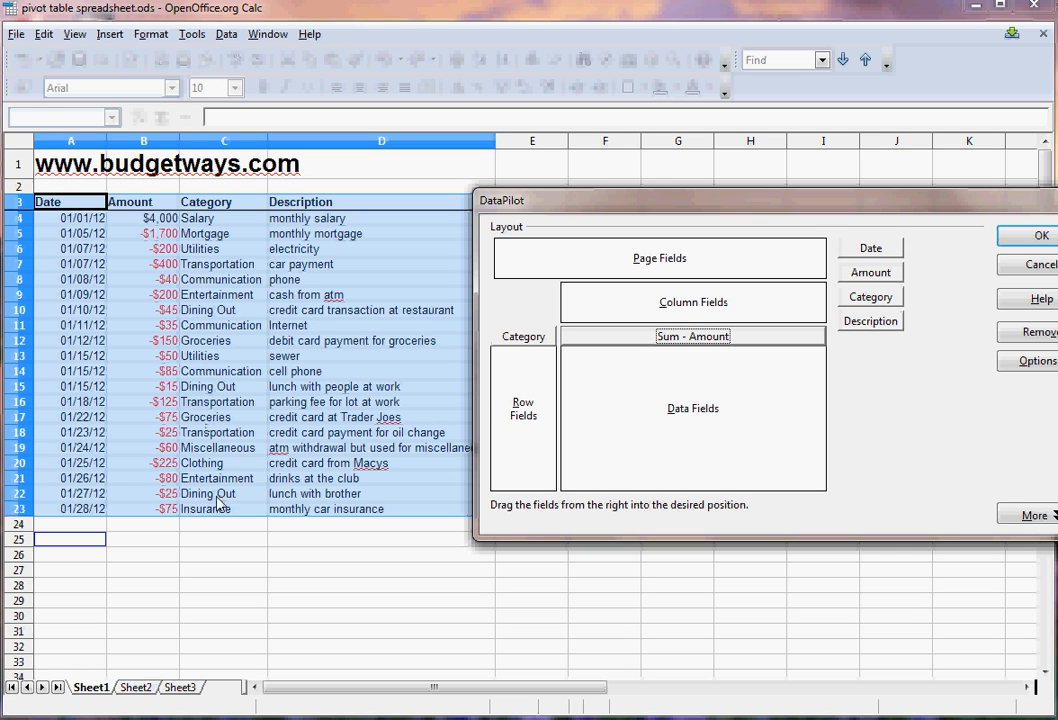
mouse_move(208, 310)
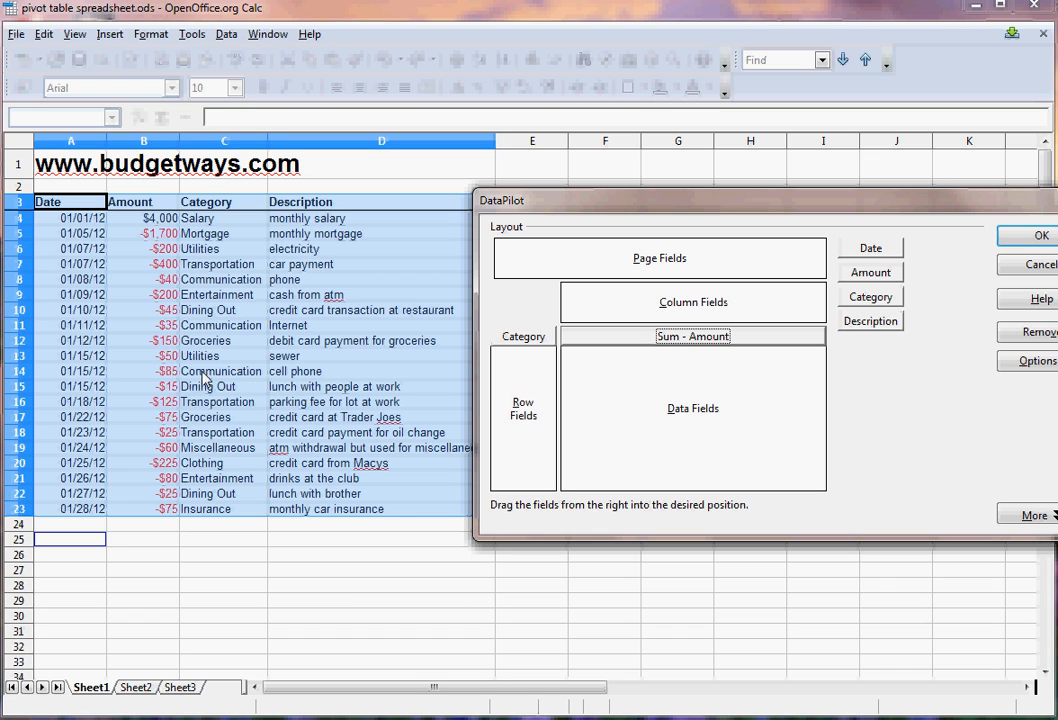
mouse_move(668, 218)
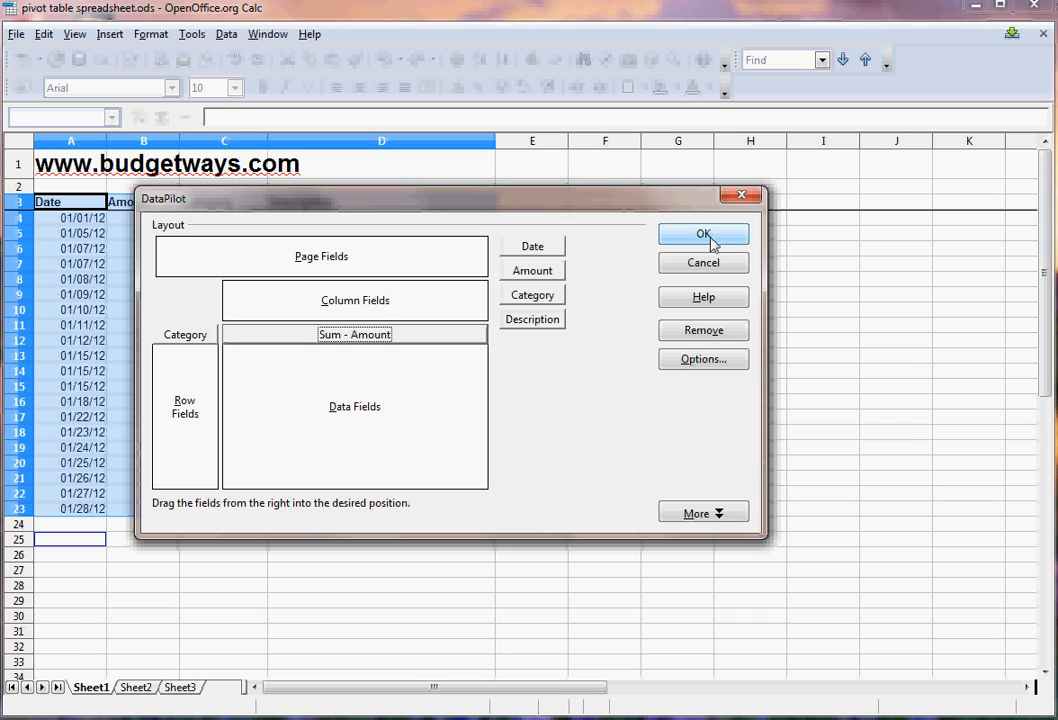
Create the pivot table below the data, totalling amounts per category to $390
click(704, 234)
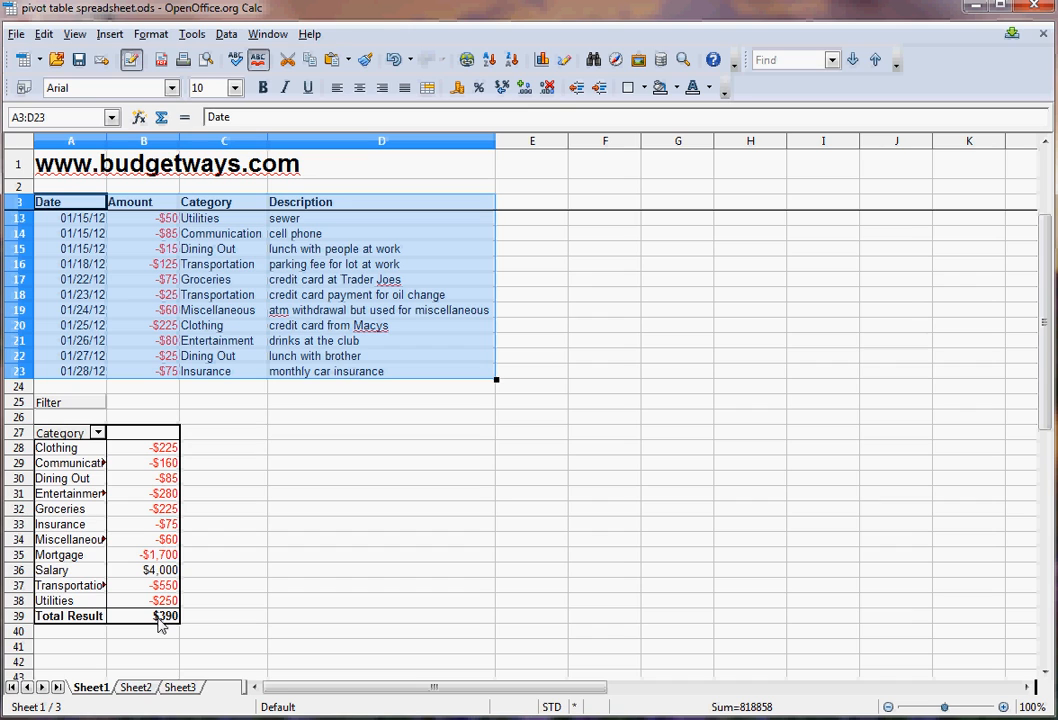
mouse_move(180, 624)
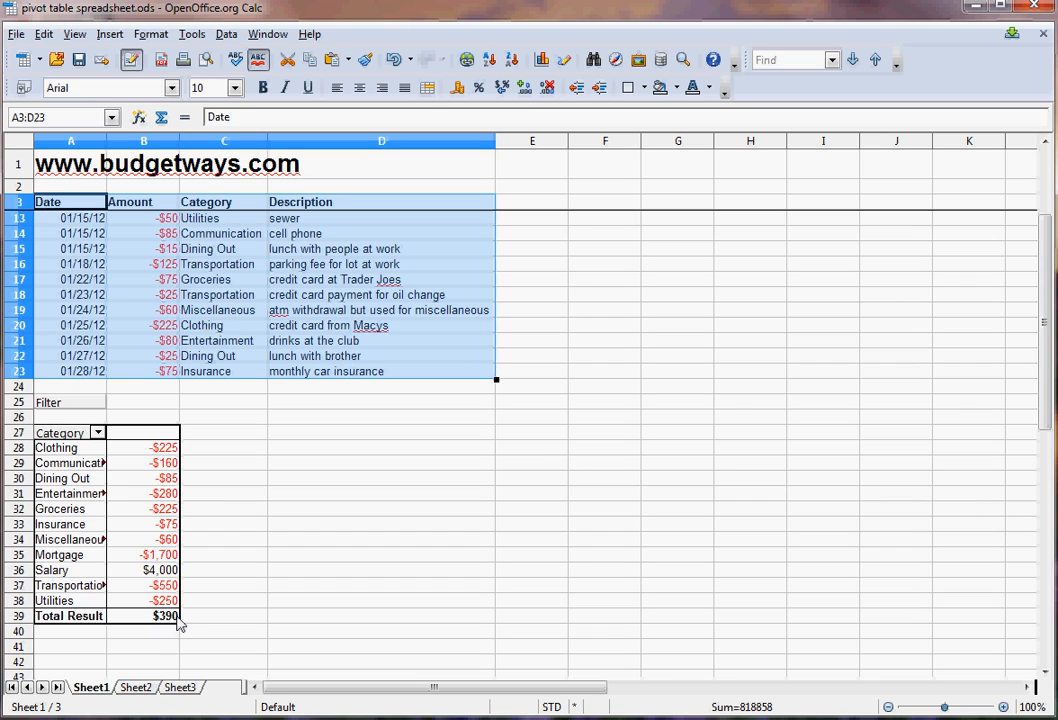
mouse_move(160, 628)
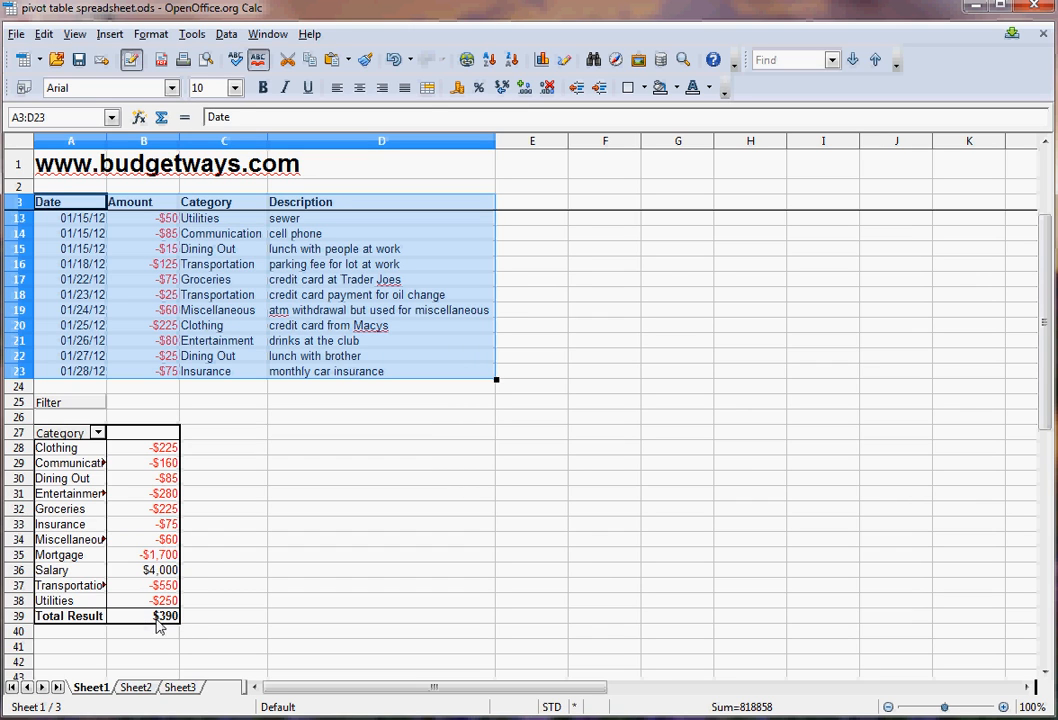
mouse_move(92, 470)
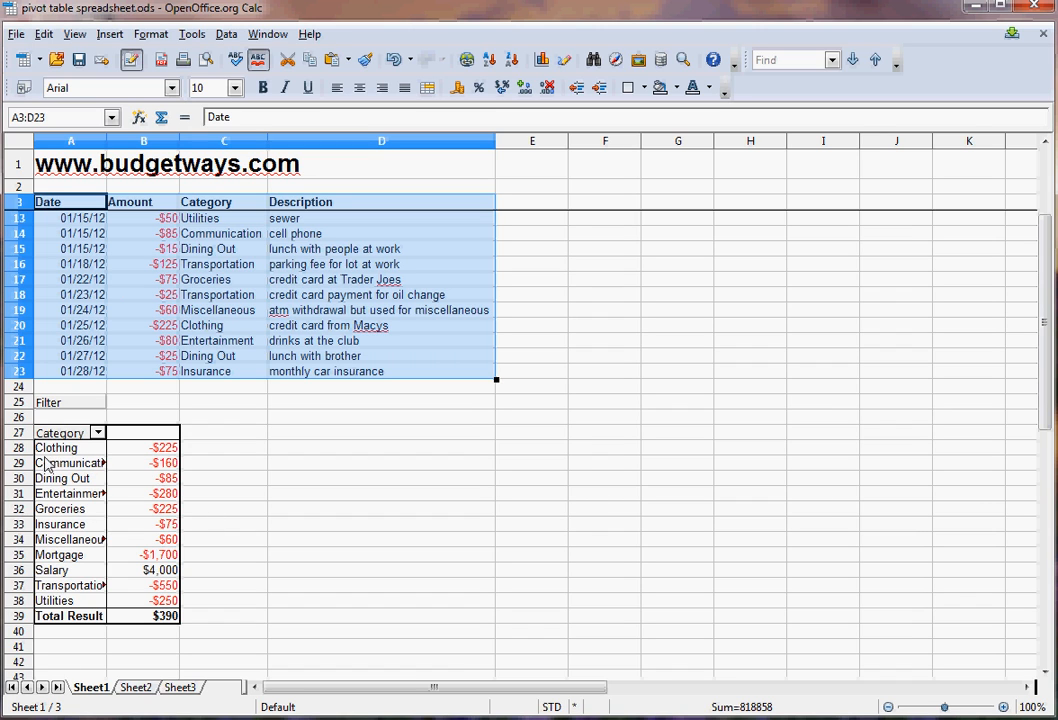
mouse_move(54, 604)
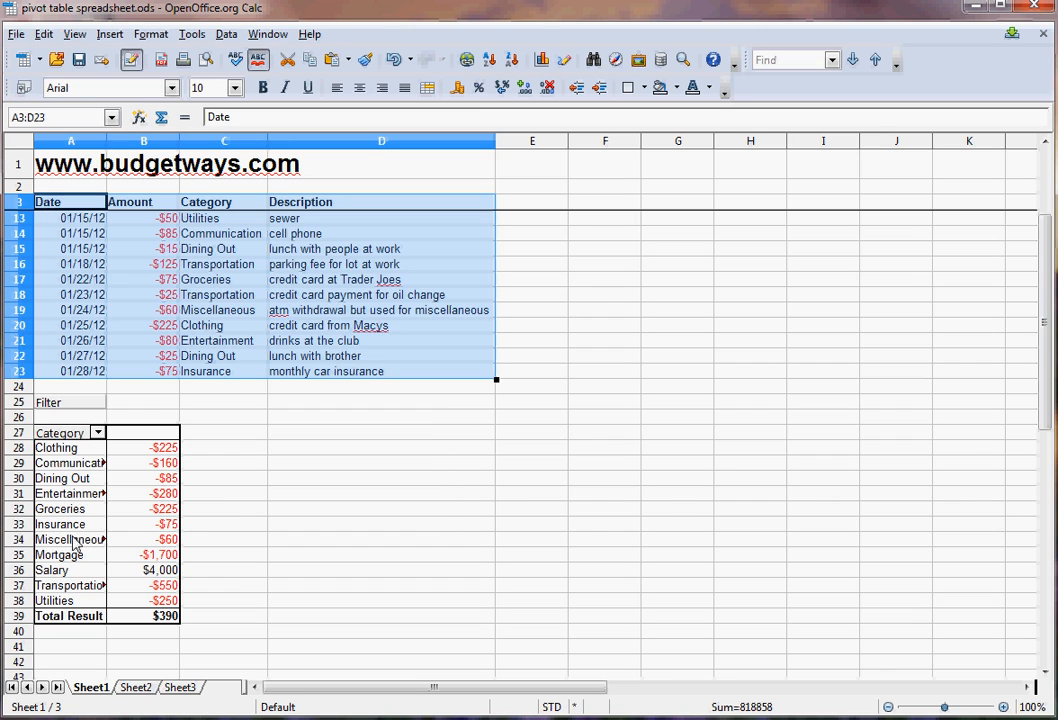
mouse_move(48, 460)
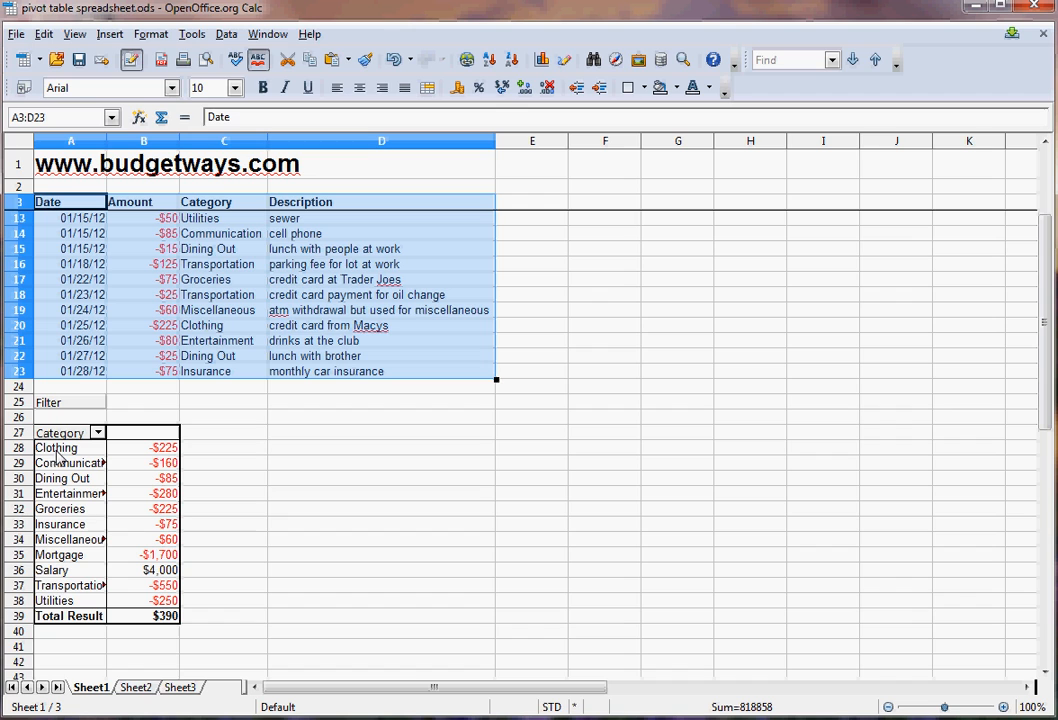
mouse_move(56, 492)
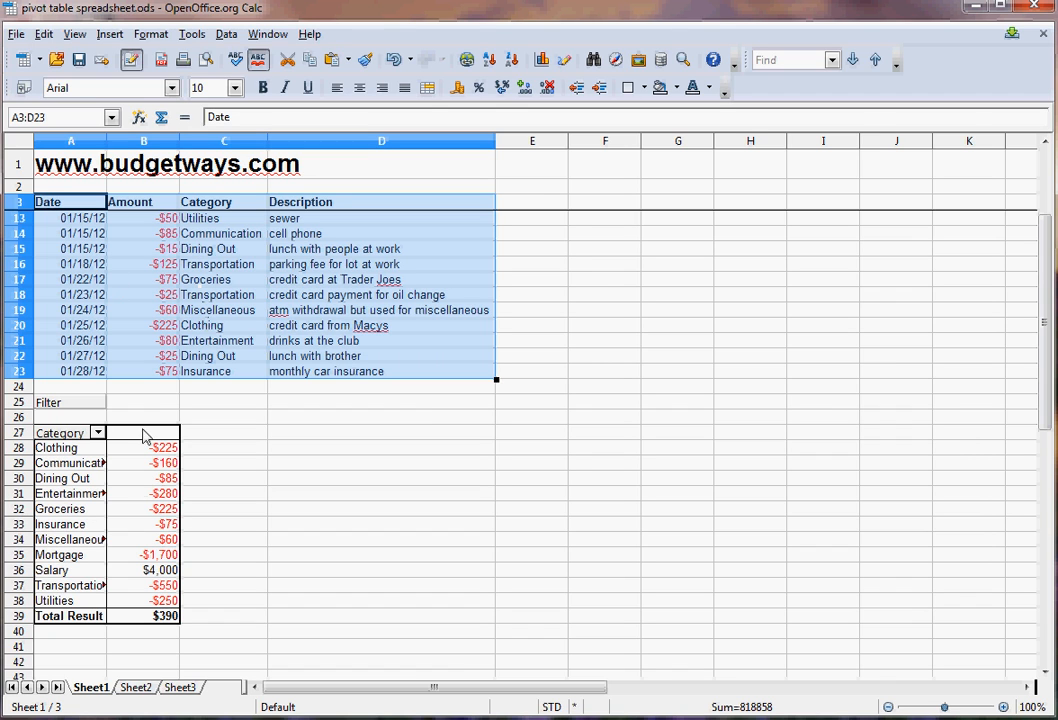
mouse_move(124, 460)
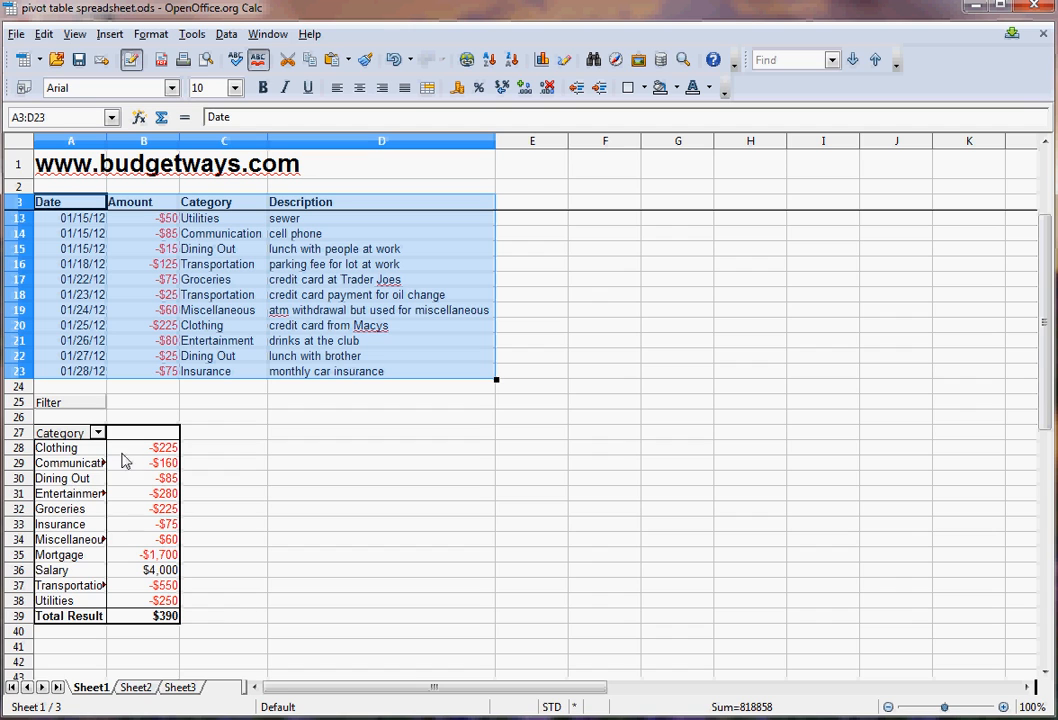
click(98, 432)
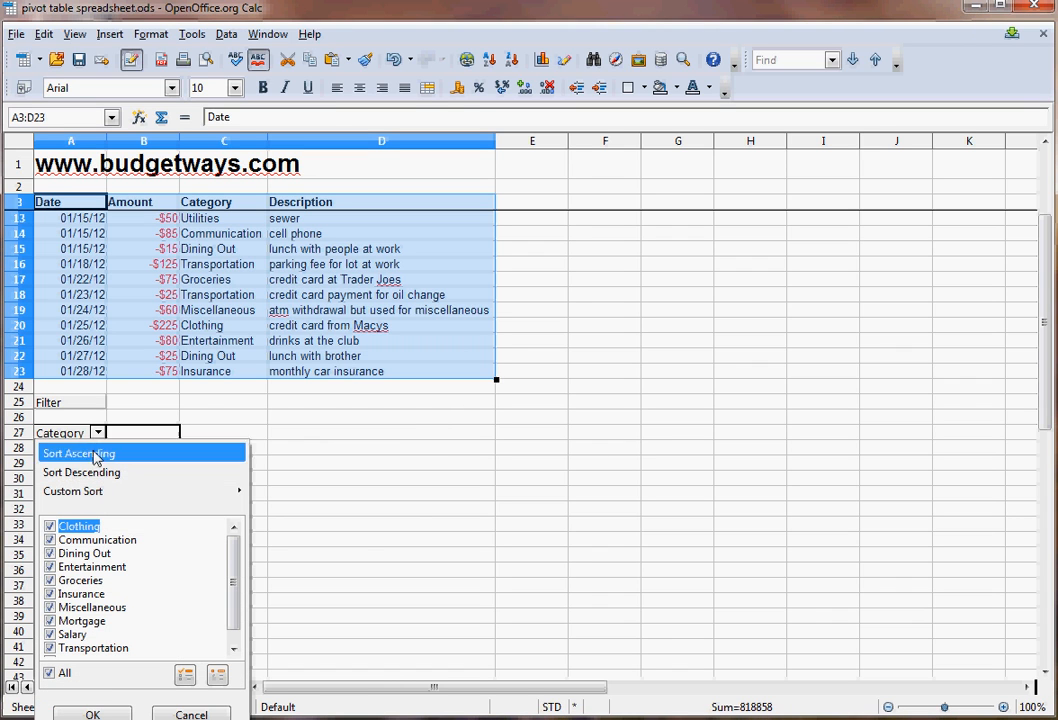
mouse_move(80, 472)
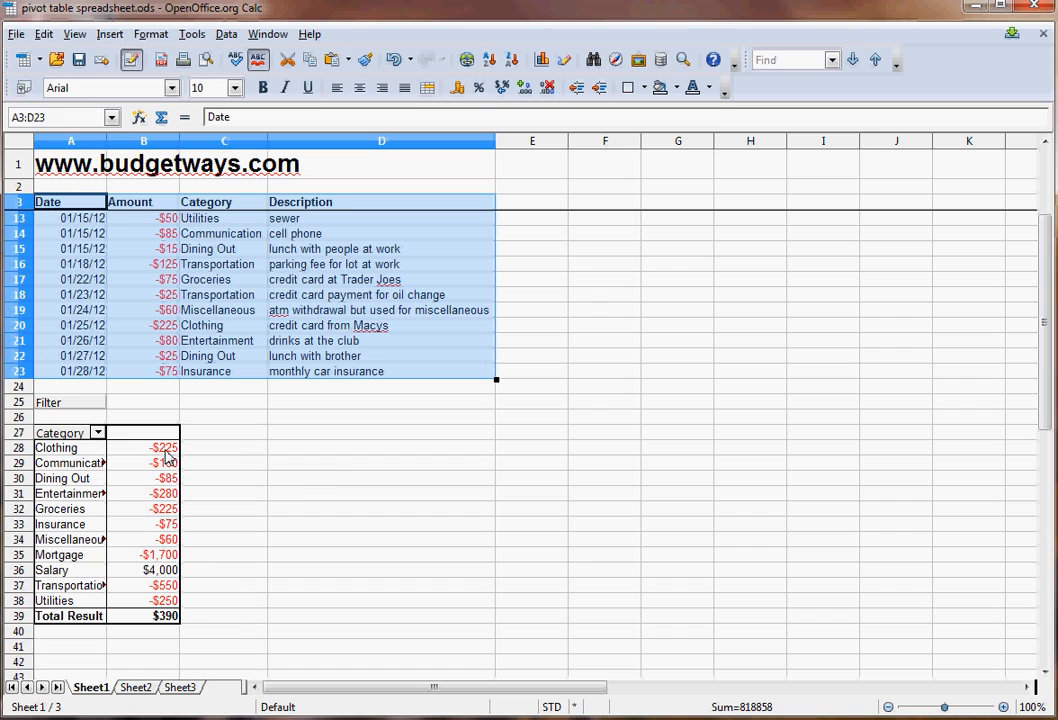
click(98, 432)
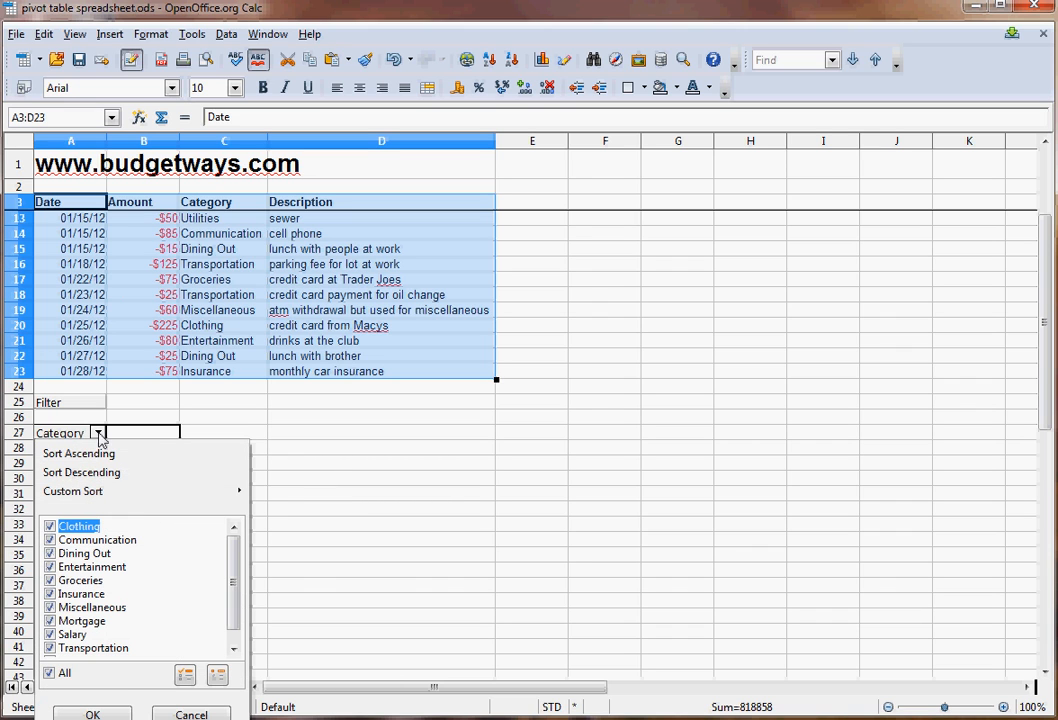
mouse_move(80, 508)
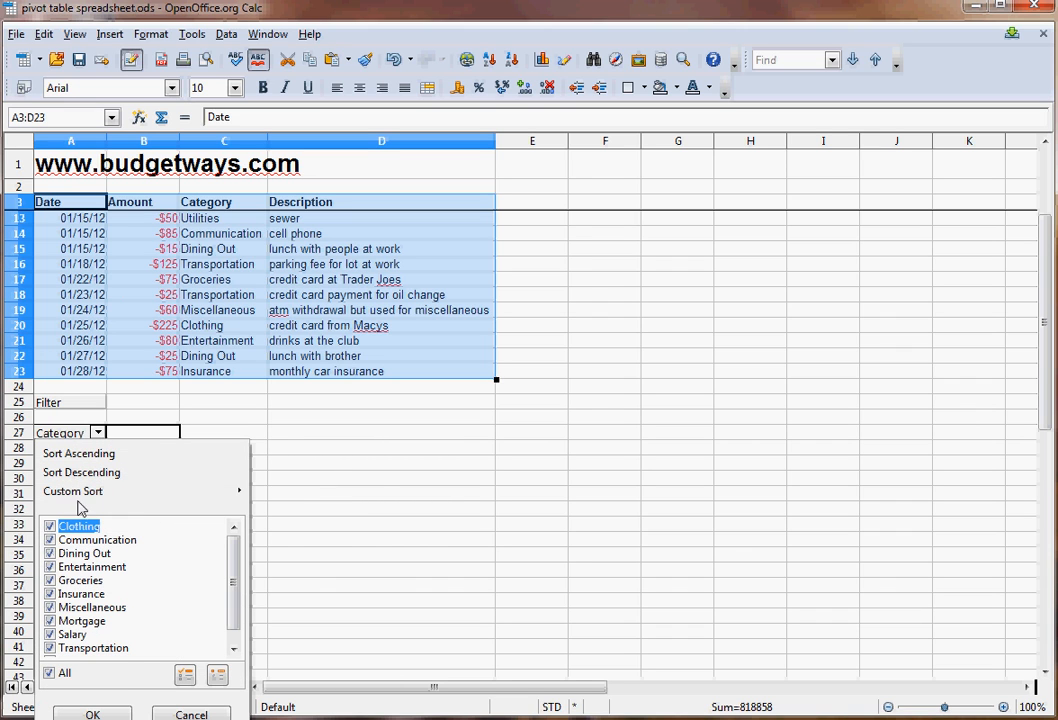
click(72, 492)
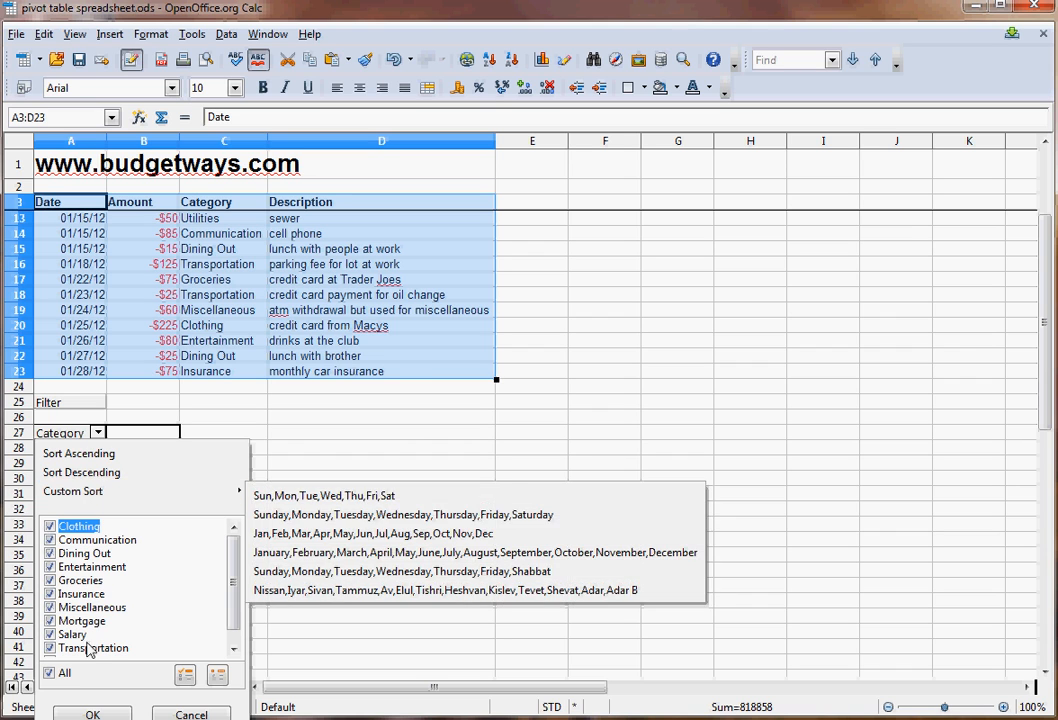
click(92, 714)
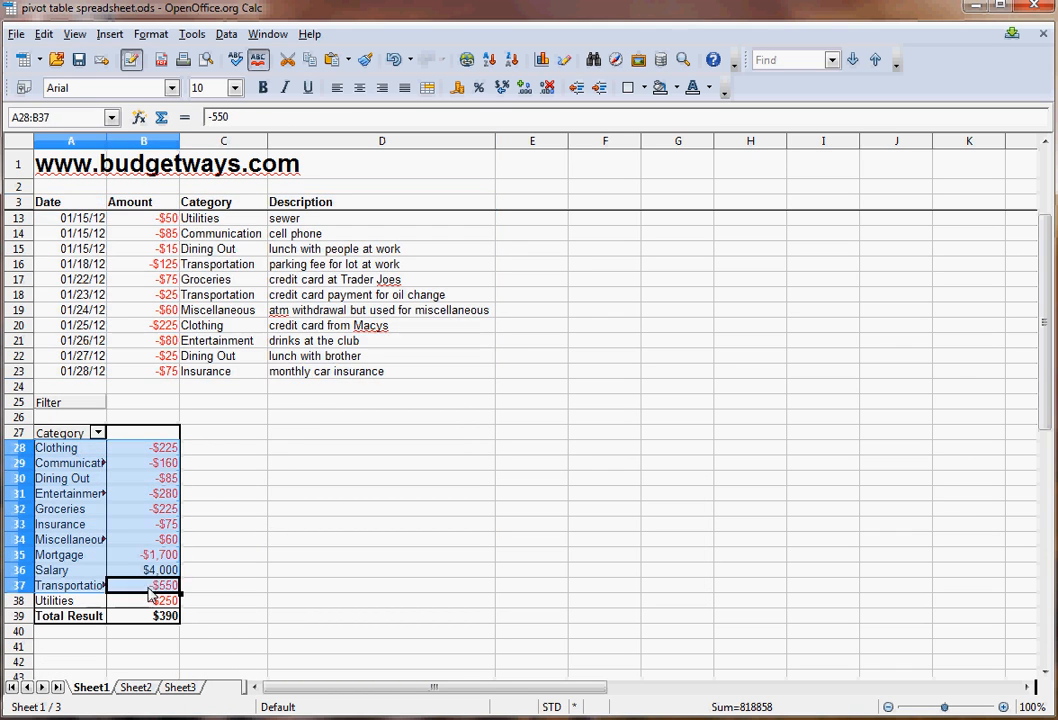
Copy the pivot's category totals A28:B39 and paste them at A4 on Sheet2
click(144, 600)
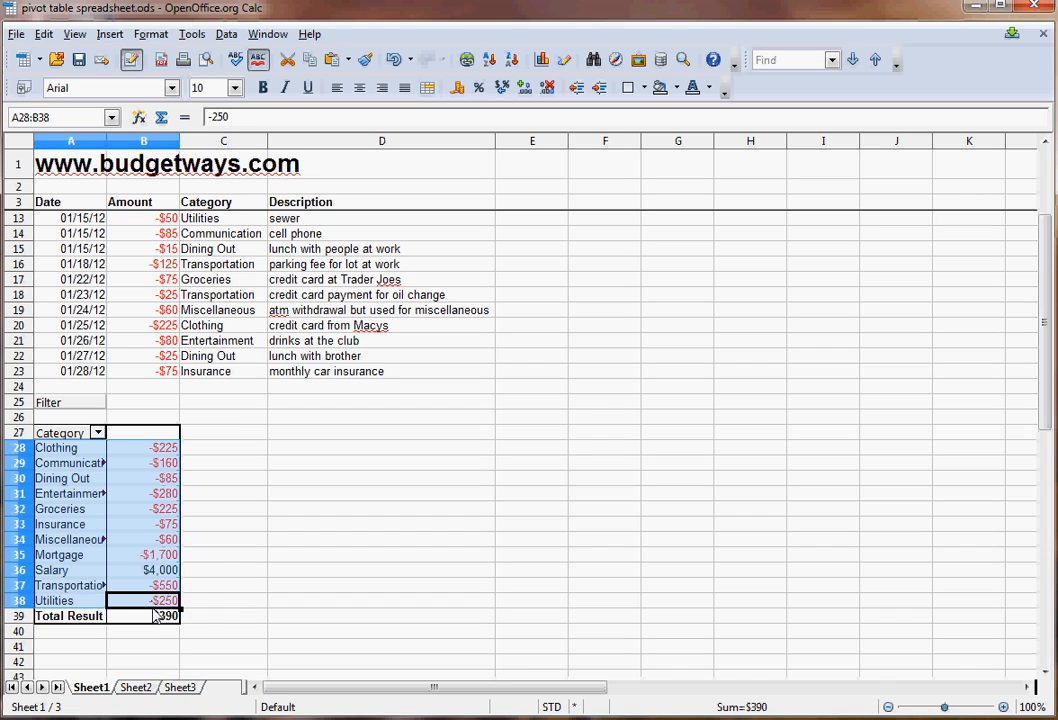
right_click(144, 616)
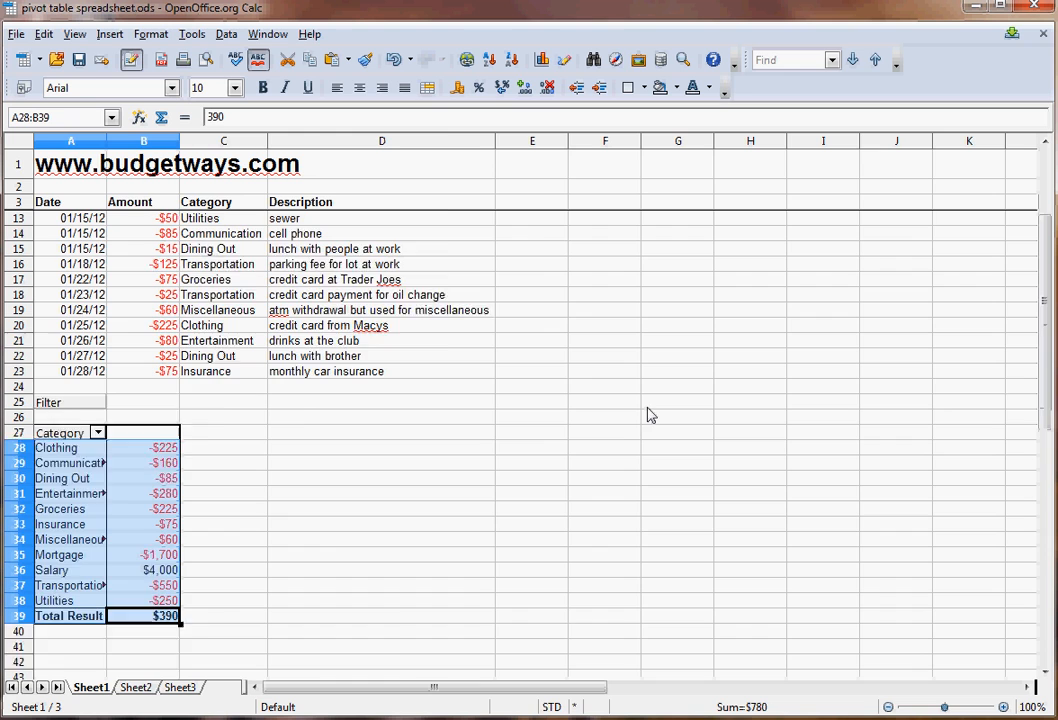
click(136, 688)
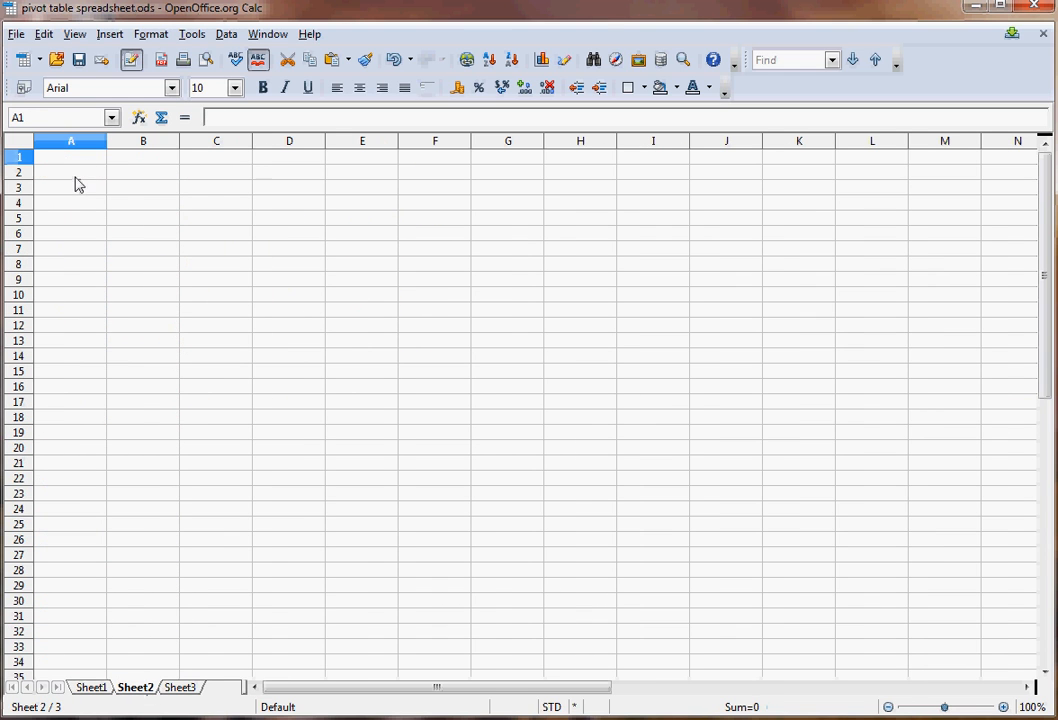
right_click(70, 204)
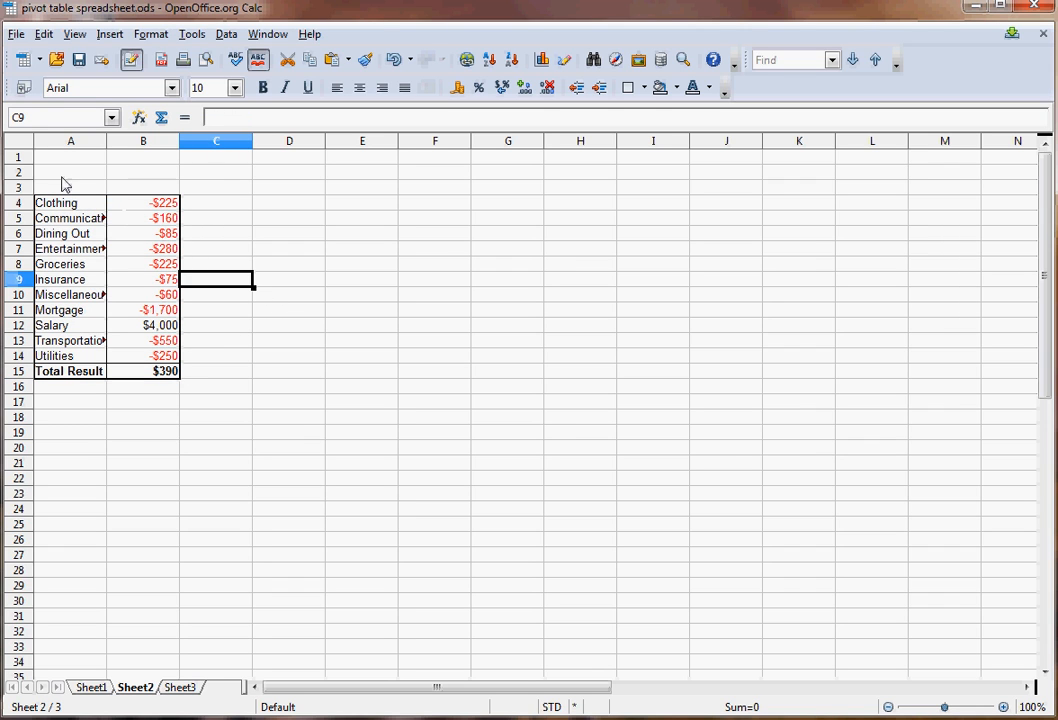
mouse_move(140, 620)
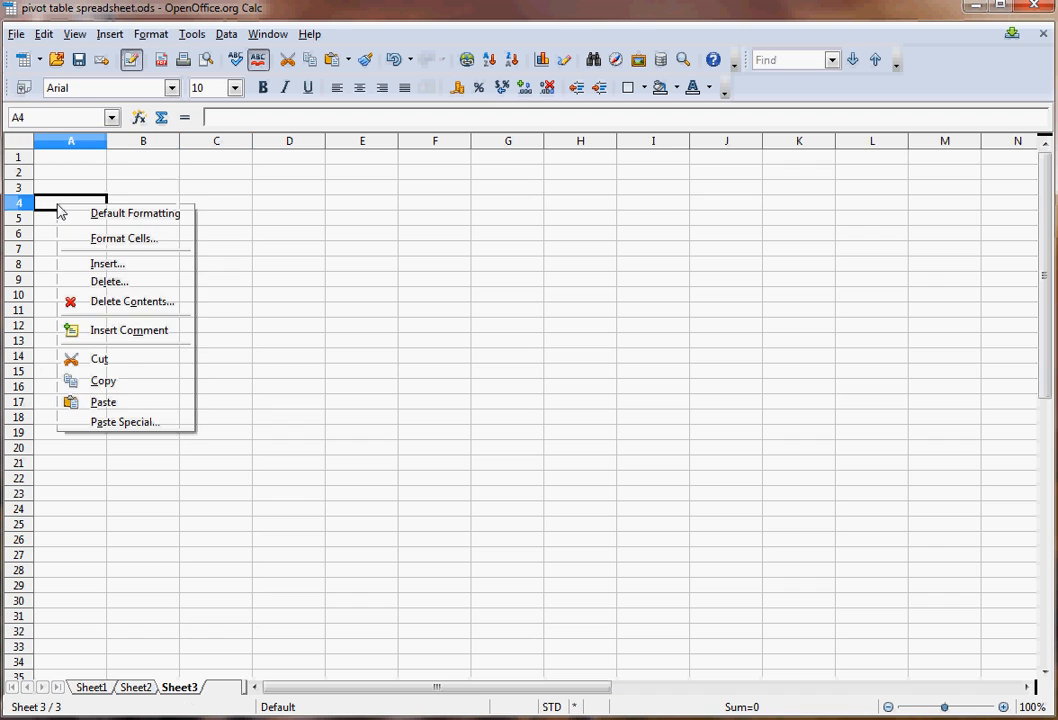
Paste Special onto Sheet3 keeping only Text and Numbers, dropping pivot formatting
click(124, 420)
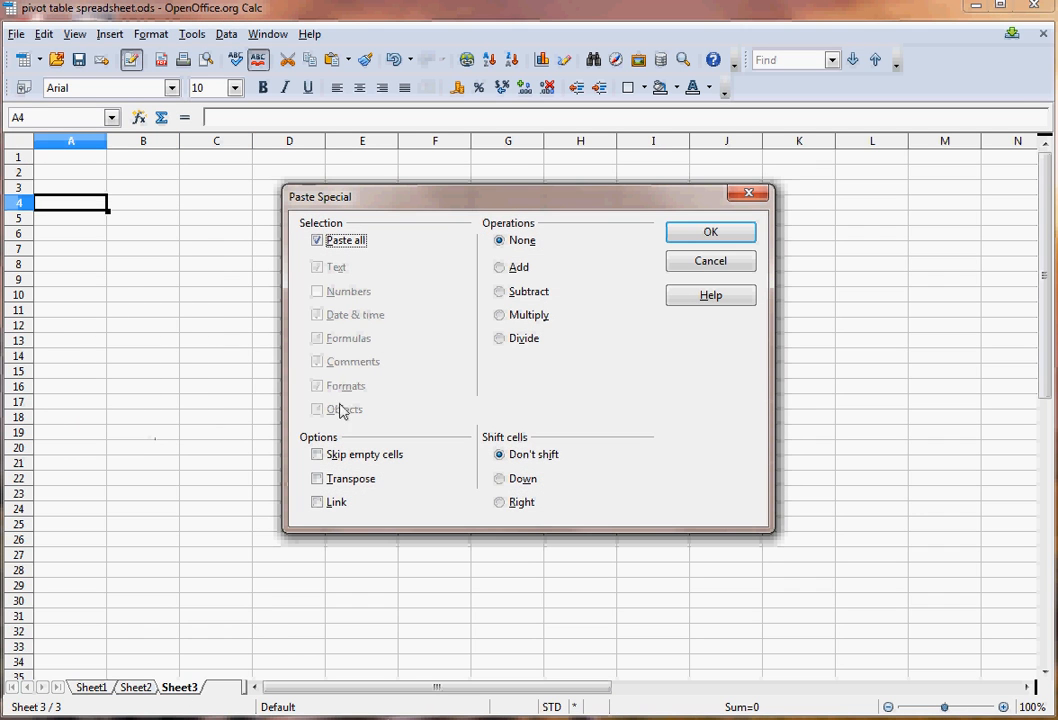
click(318, 240)
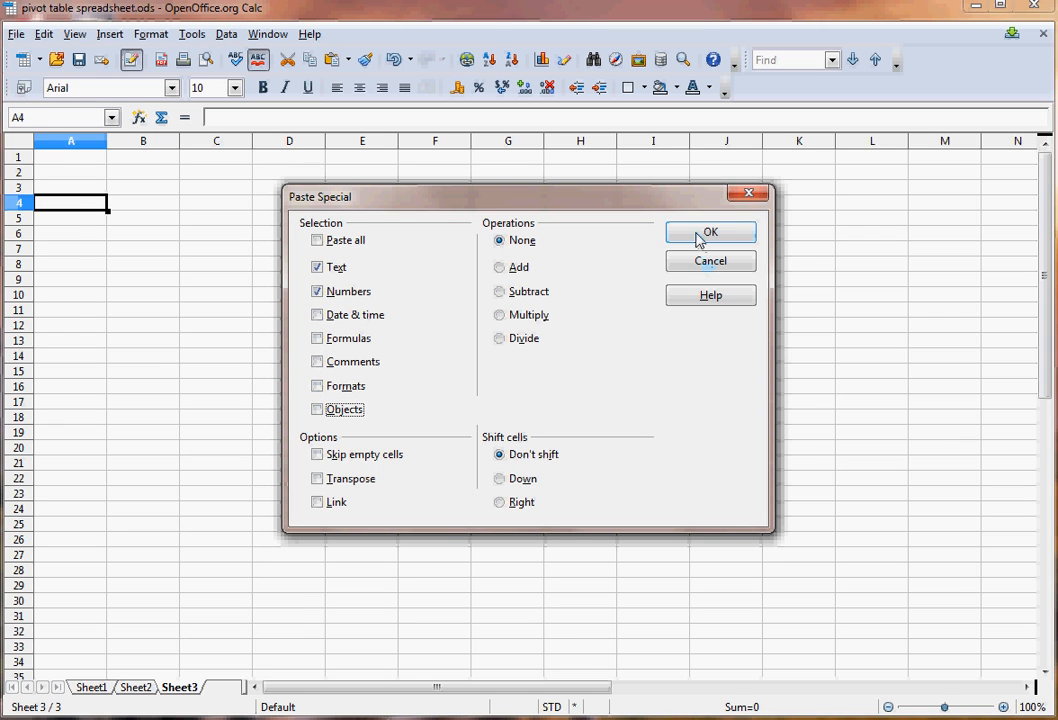
click(710, 232)
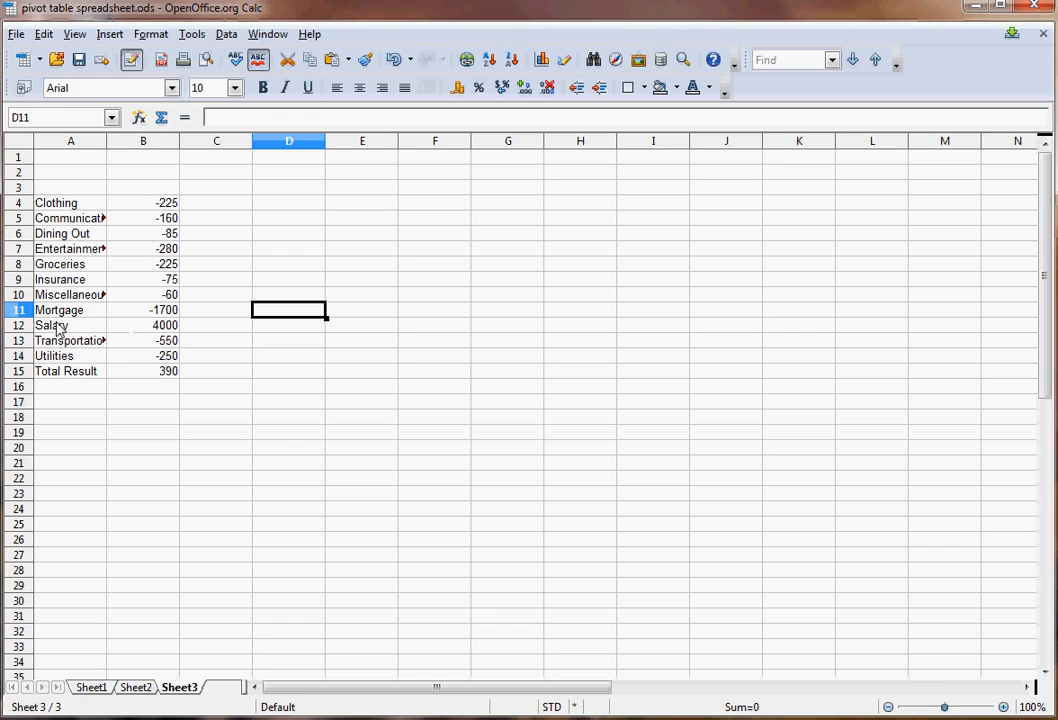
Move Salary to row 2 and insert a blank row above Total Result
click(16, 324)
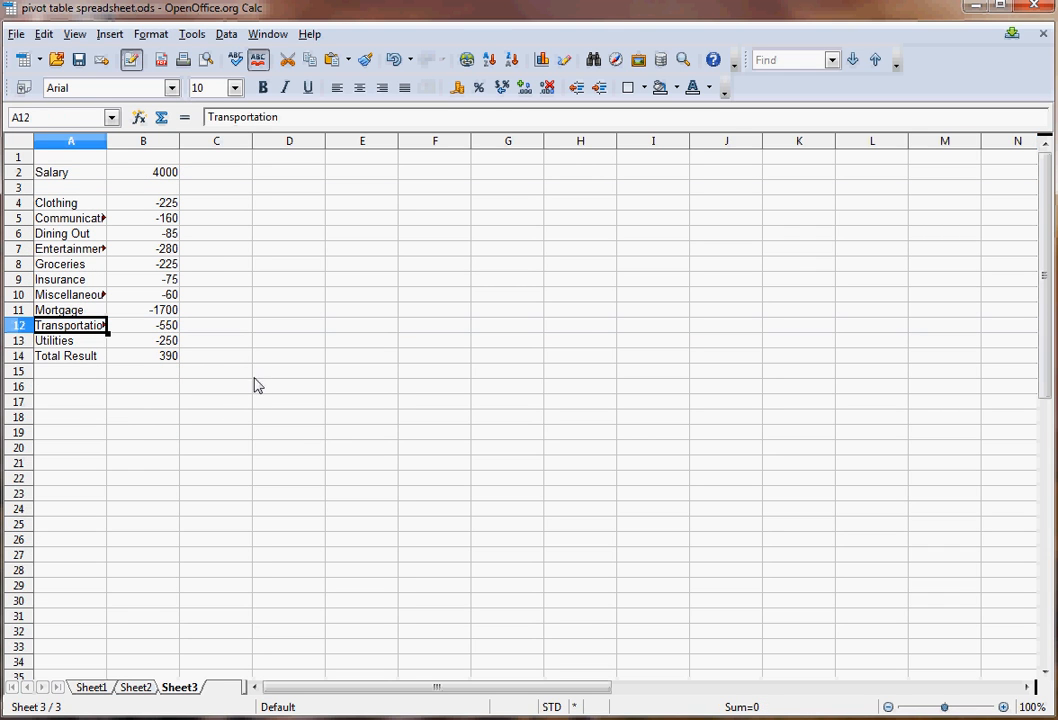
click(70, 386)
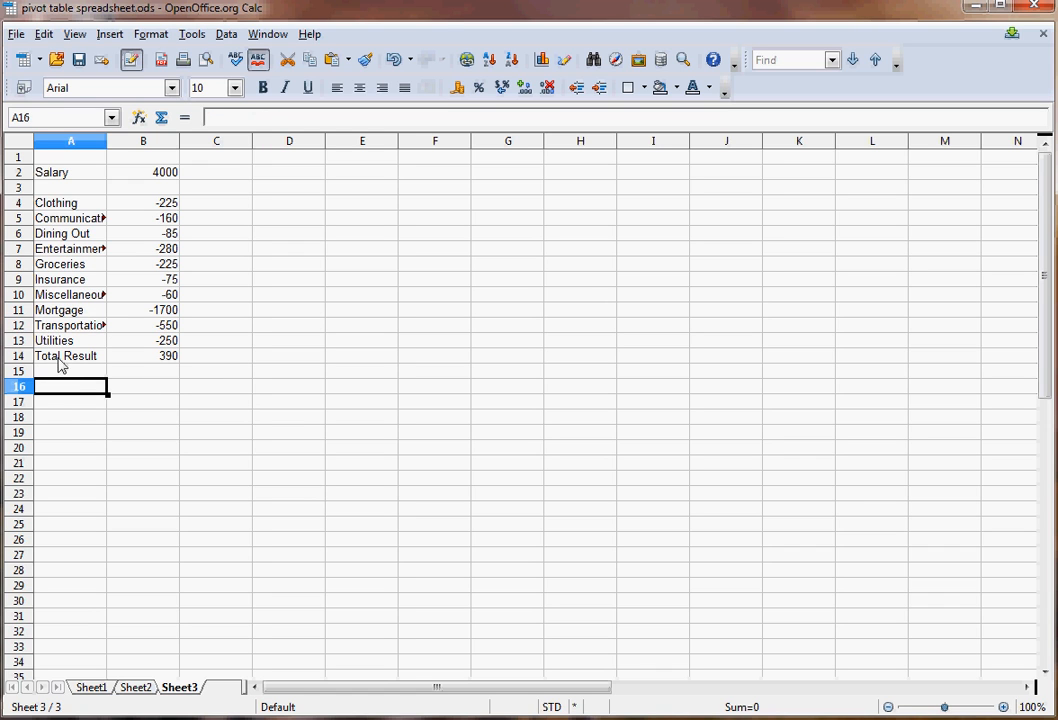
right_click(18, 356)
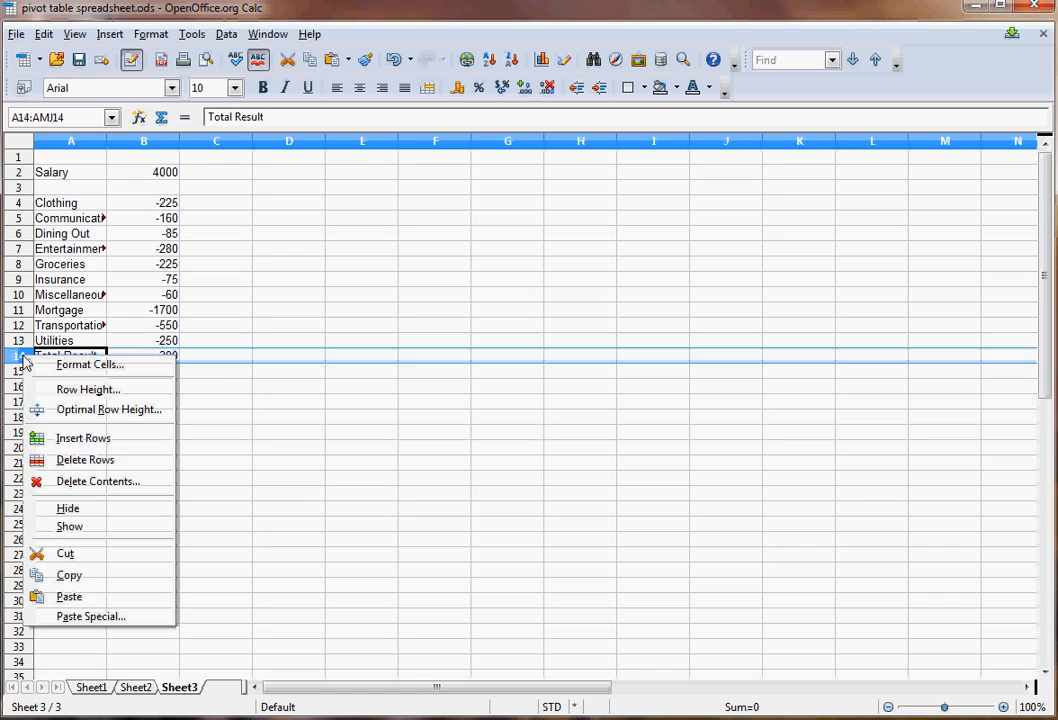
click(84, 436)
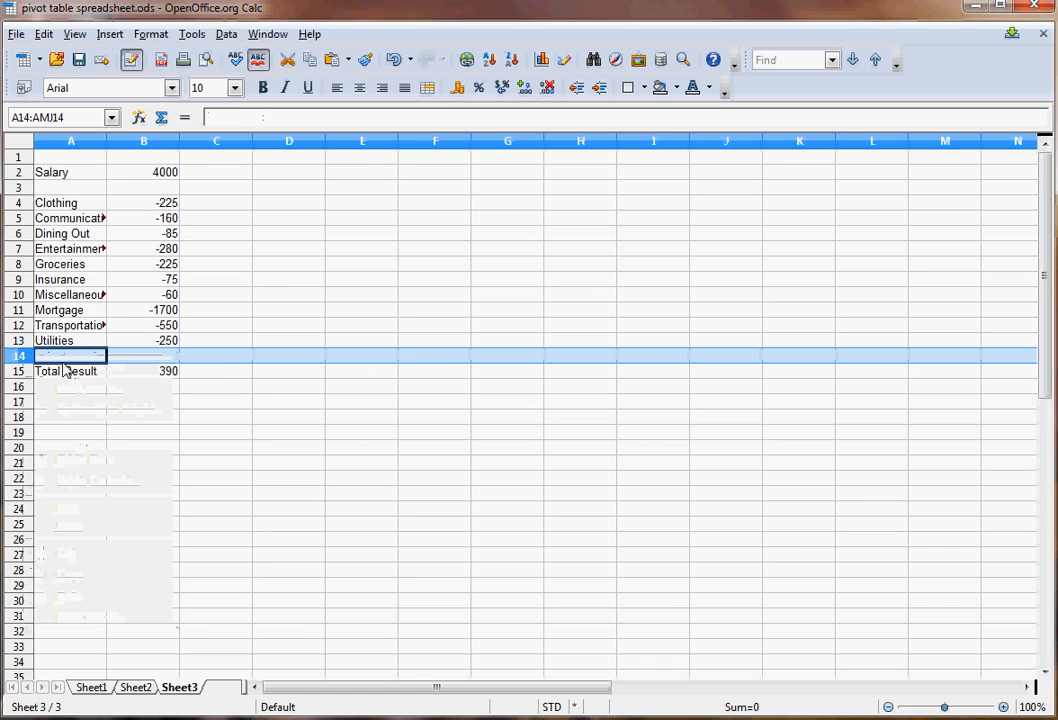
Rename Total Result to Net Budget and add a January heading in B1
text(Net Budget)
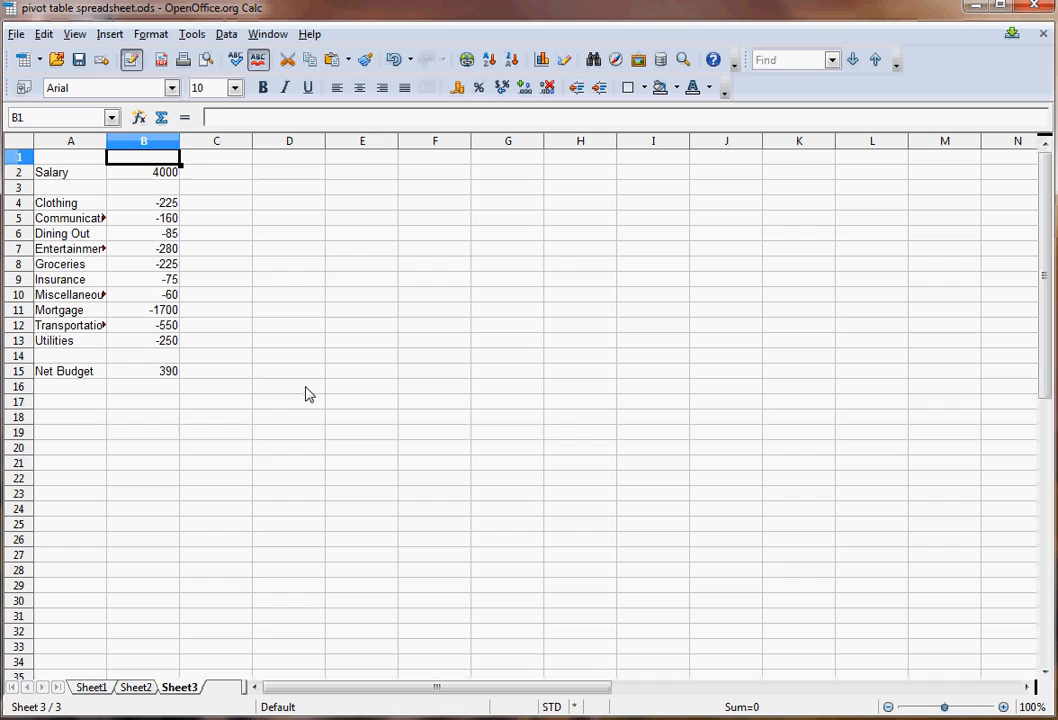
text(January)
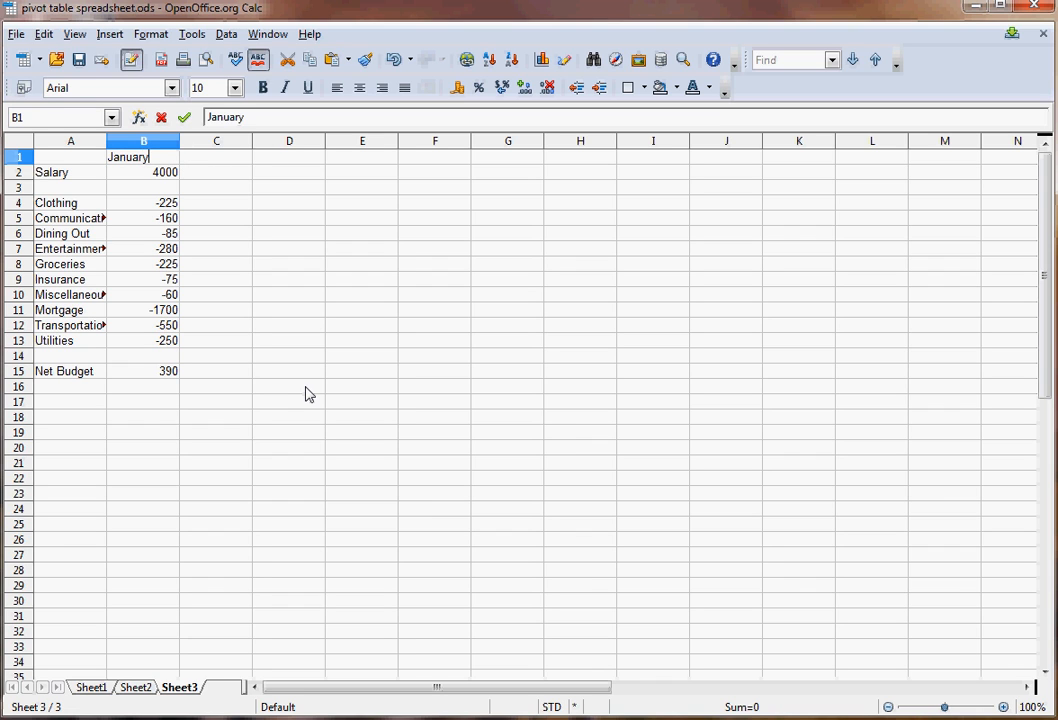
click(216, 172)
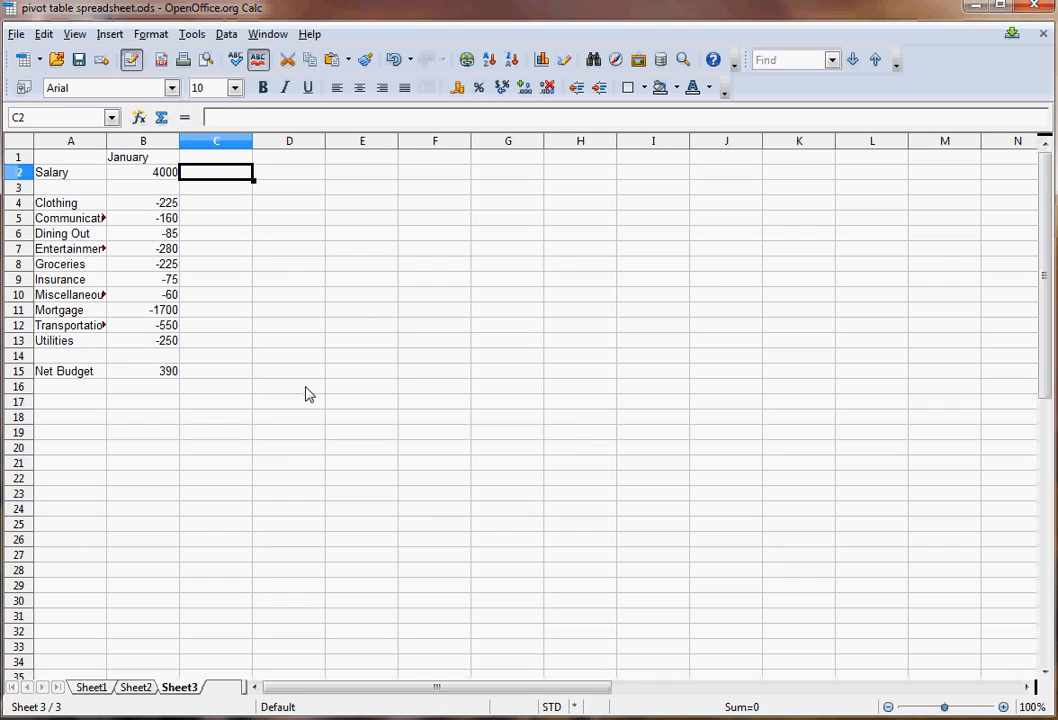
click(144, 188)
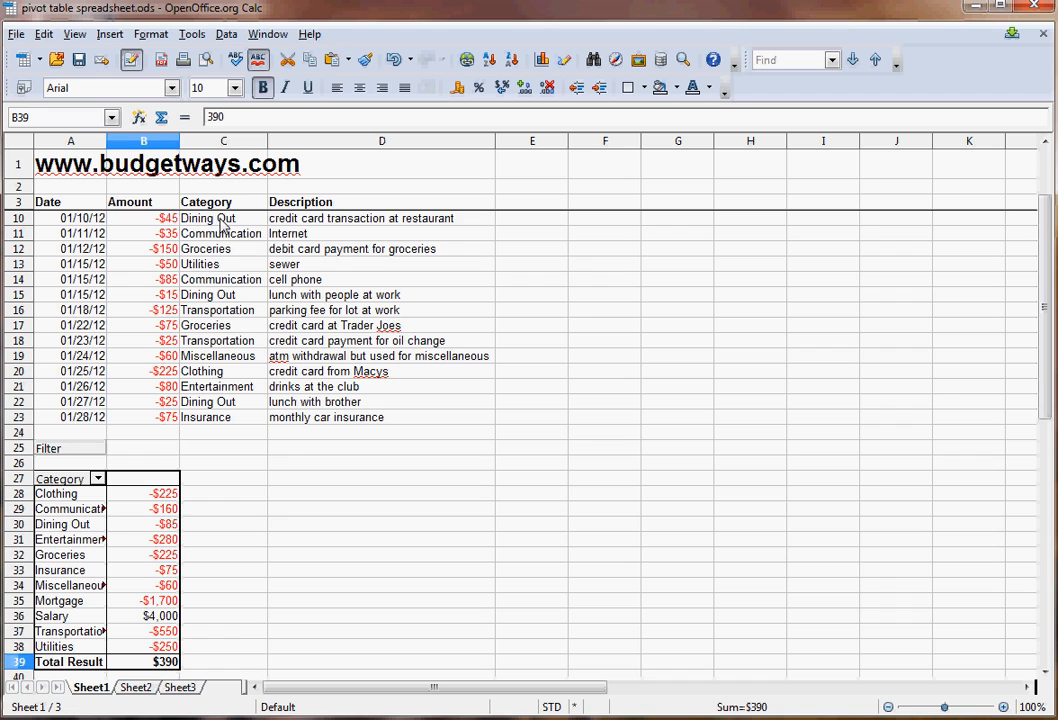
click(222, 280)
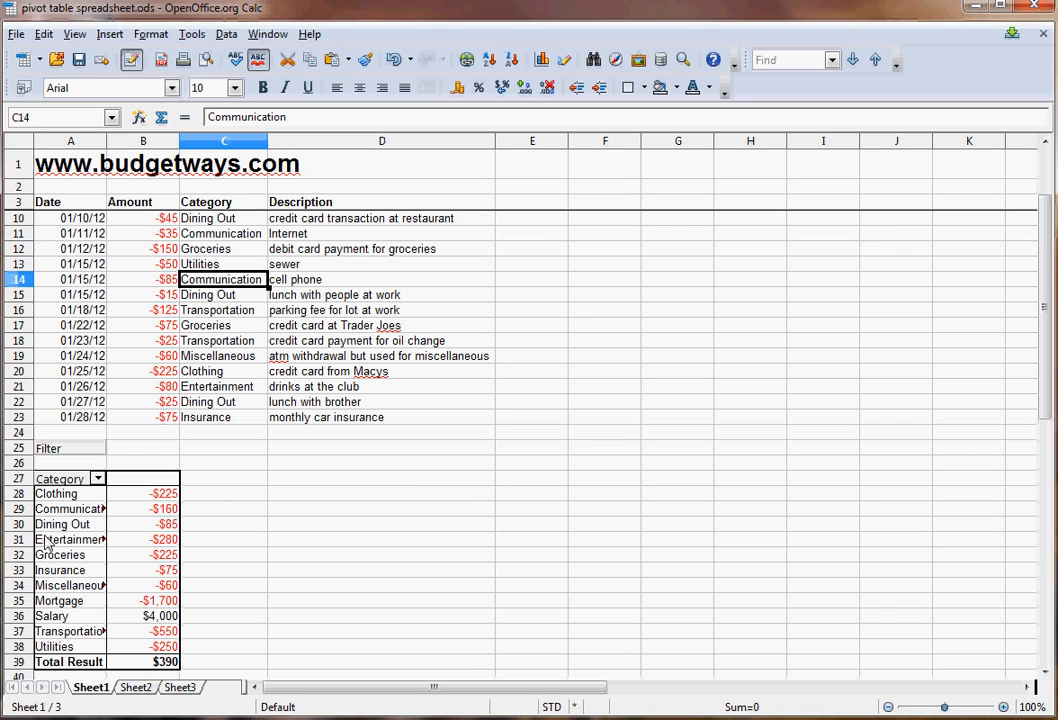
mouse_move(236, 348)
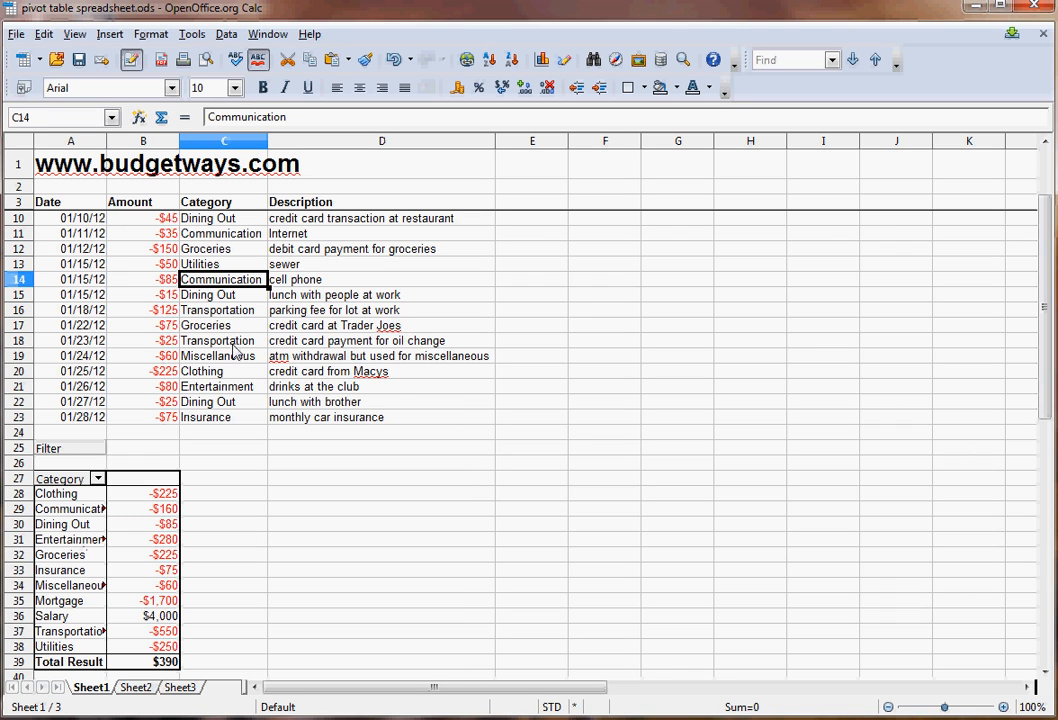
mouse_move(228, 398)
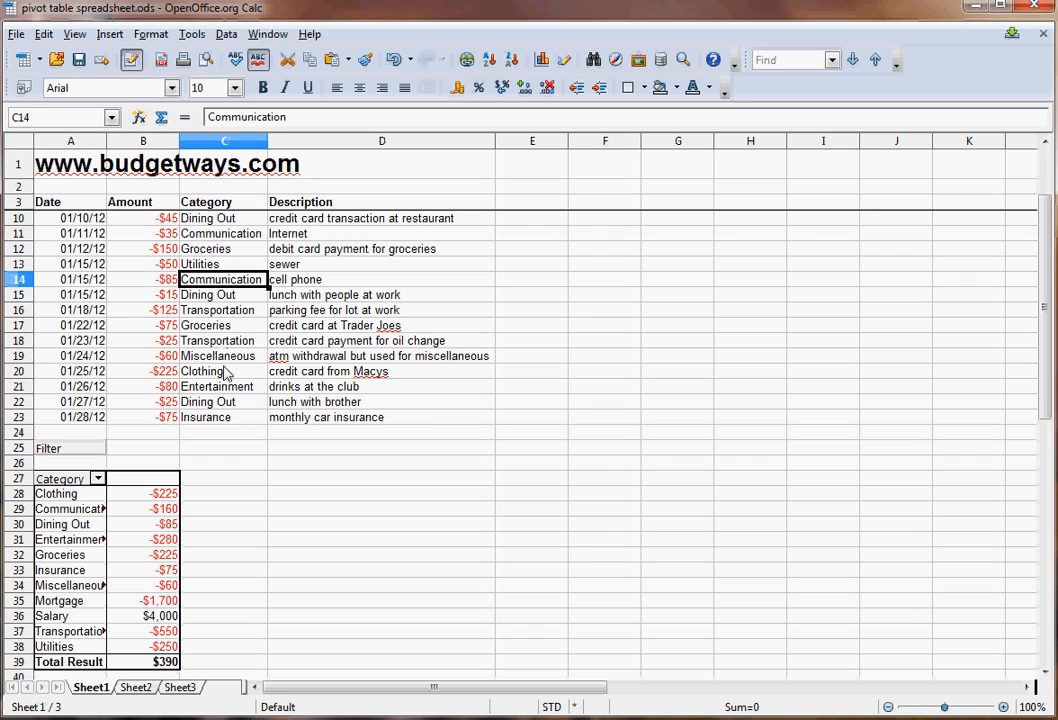
mouse_move(248, 434)
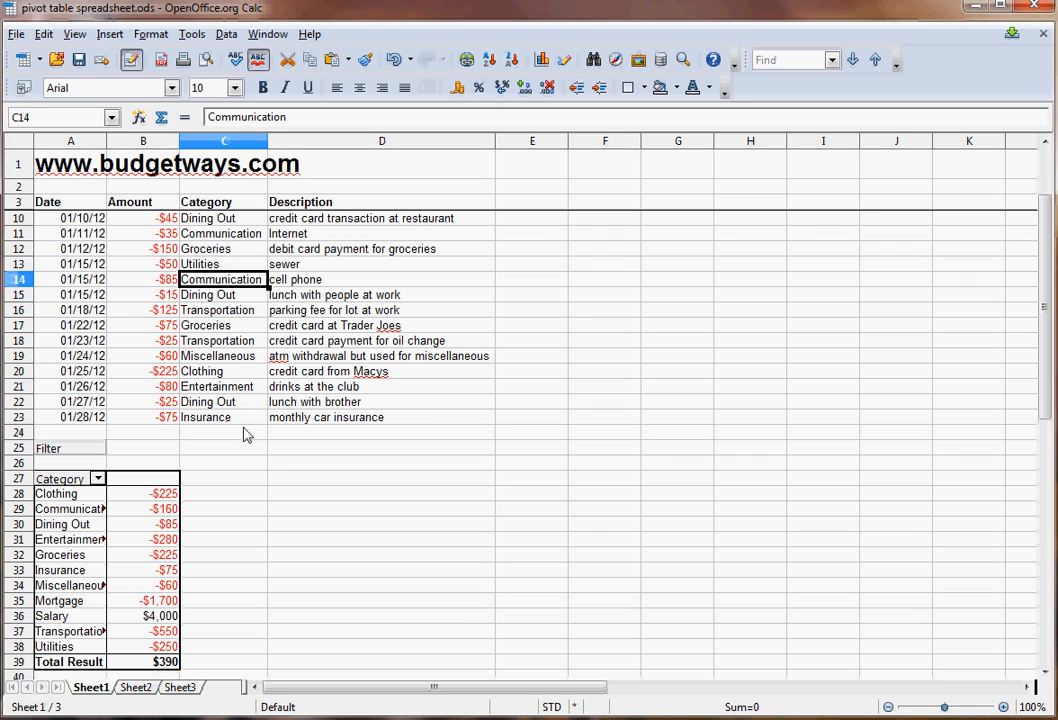
mouse_move(268, 512)
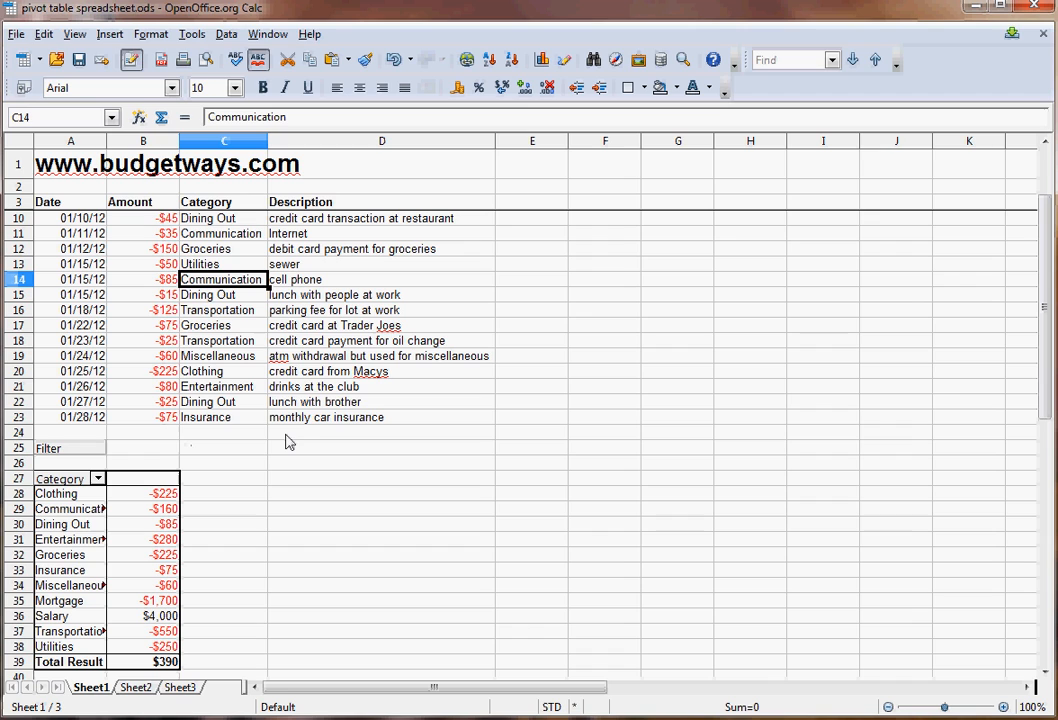
mouse_move(322, 444)
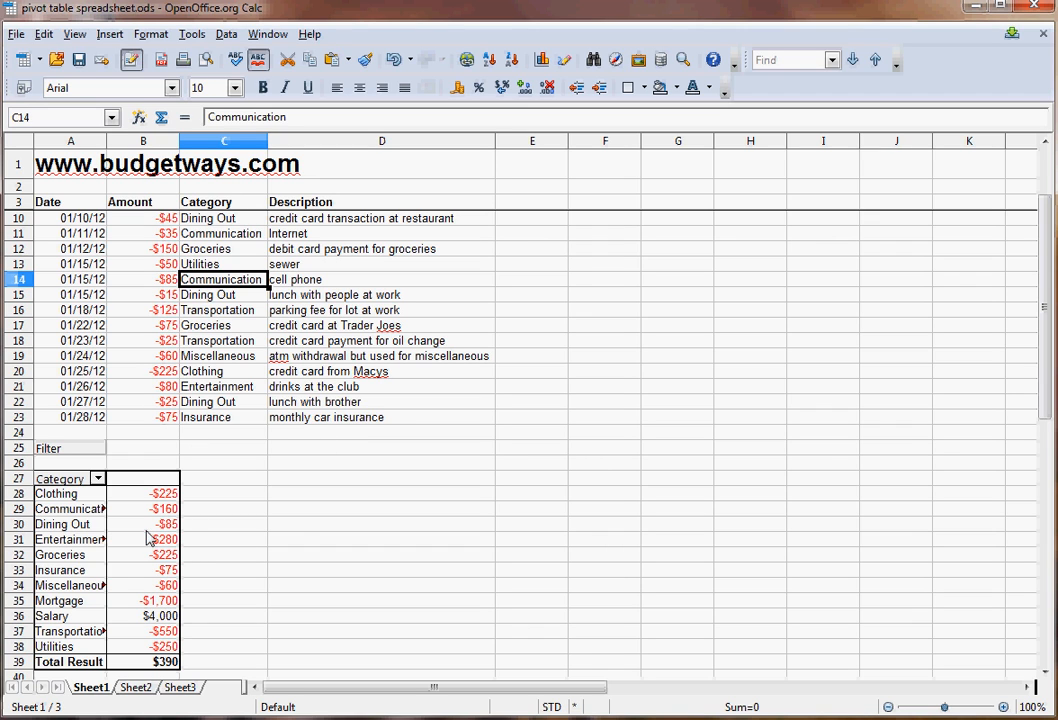
mouse_move(324, 538)
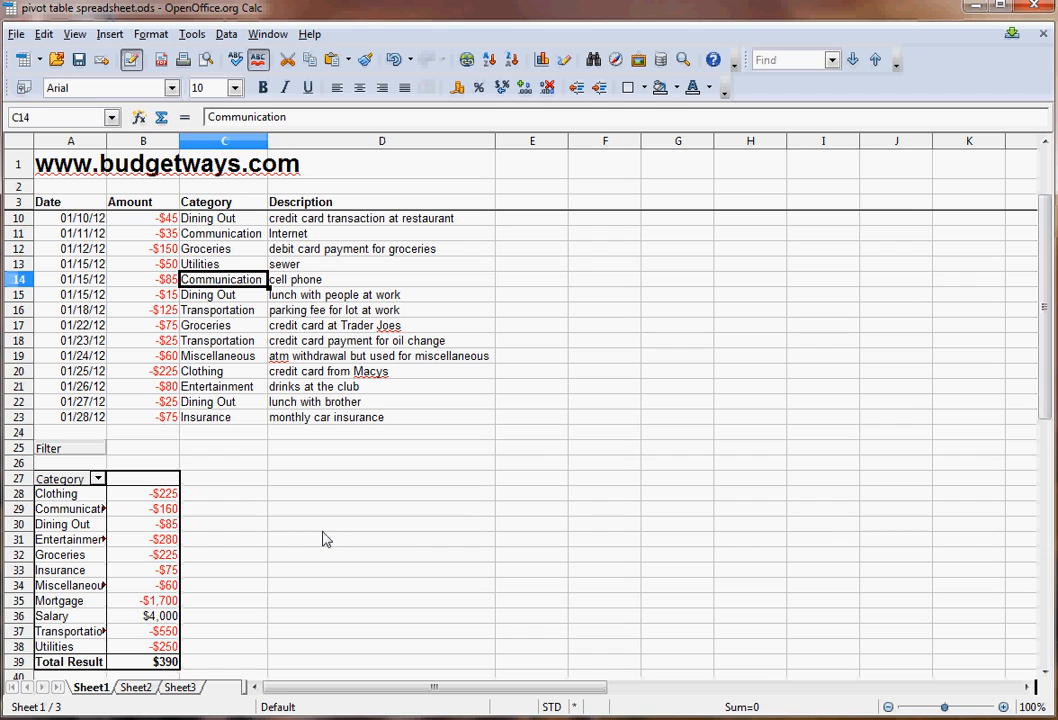